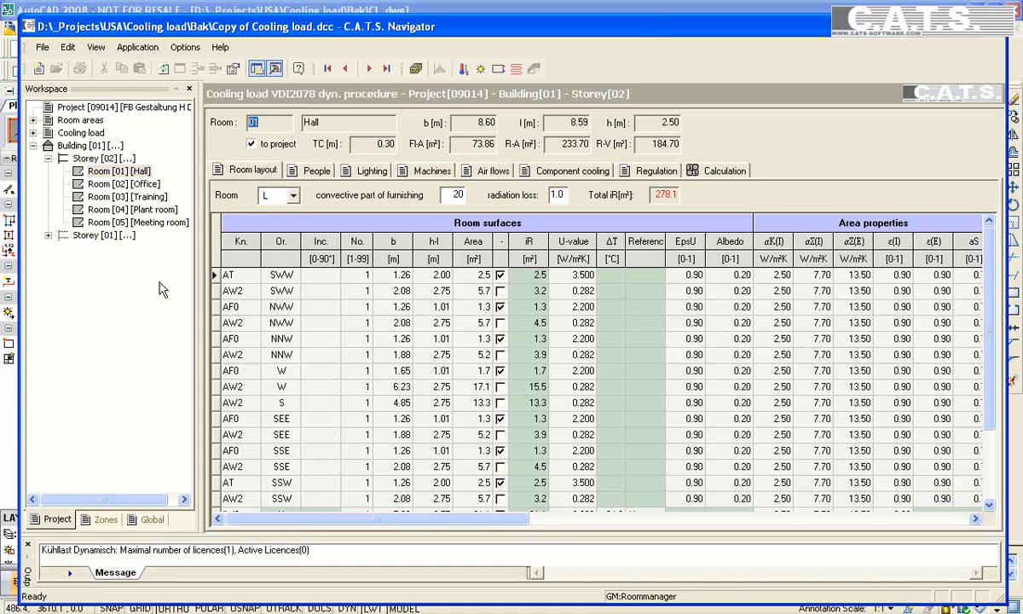
Go to Room 03 Training's data under Cooling load VDI2078 dyn. method from the Workspace tree
{"action": "left_click", "coordinate": [128, 196]}
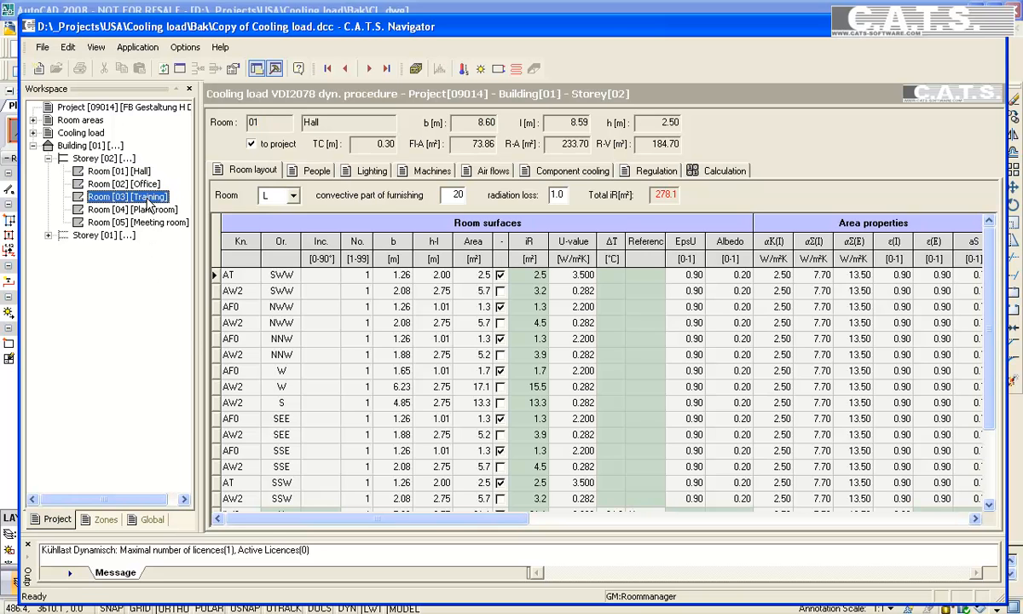
{"action": "right_click", "coordinate": [126, 196]}
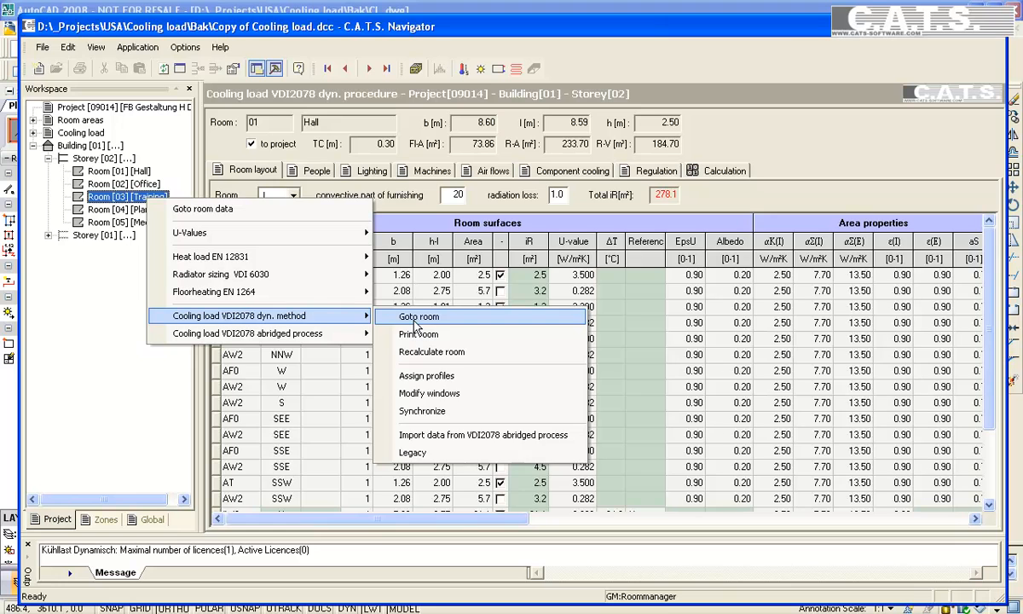
{"action": "left_click", "coordinate": [419, 316]}
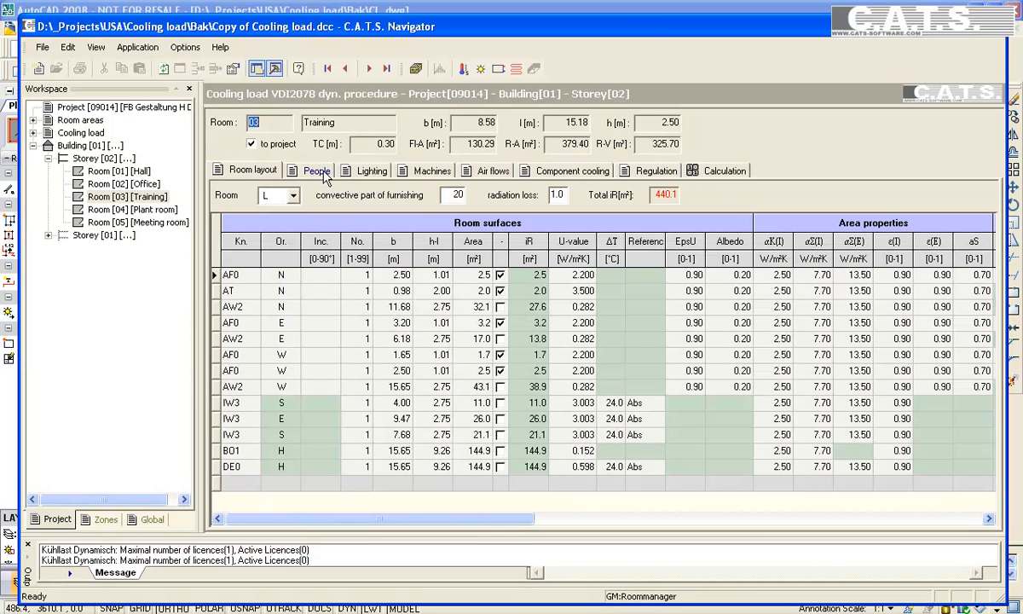
Review Training's People, Lighting and Regulation data, then view its still-empty Calculation page
{"action": "left_click", "coordinate": [316, 170]}
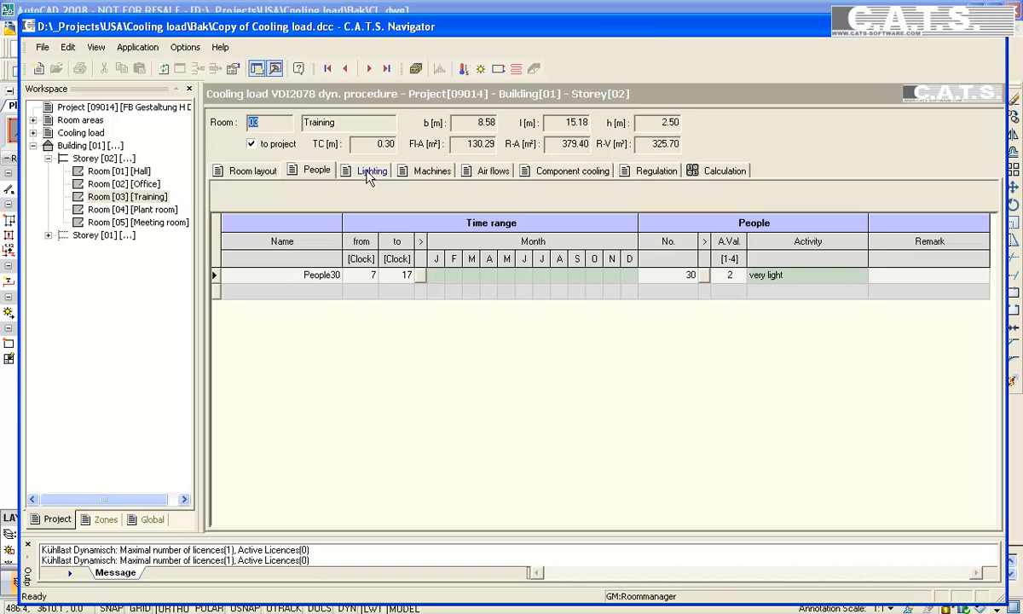
{"action": "left_click", "coordinate": [372, 170]}
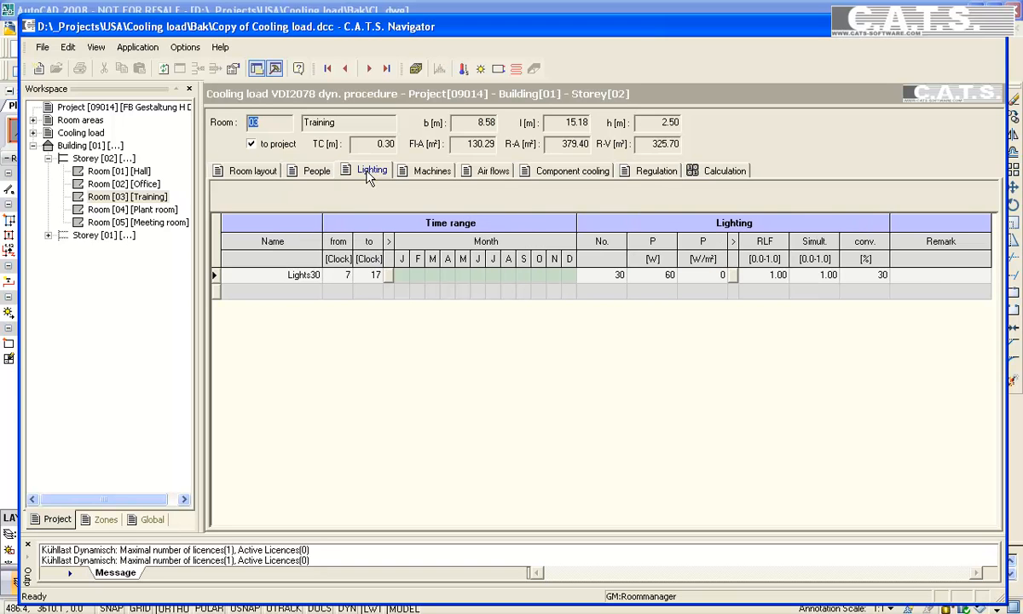
{"action": "mouse_move", "coordinate": [639, 179]}
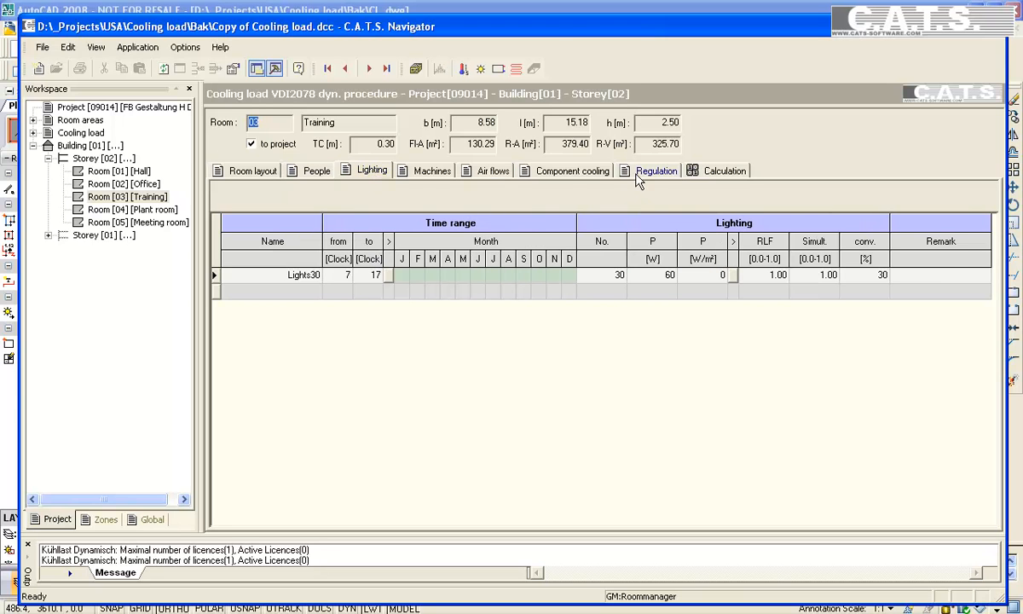
{"action": "left_click", "coordinate": [655, 170]}
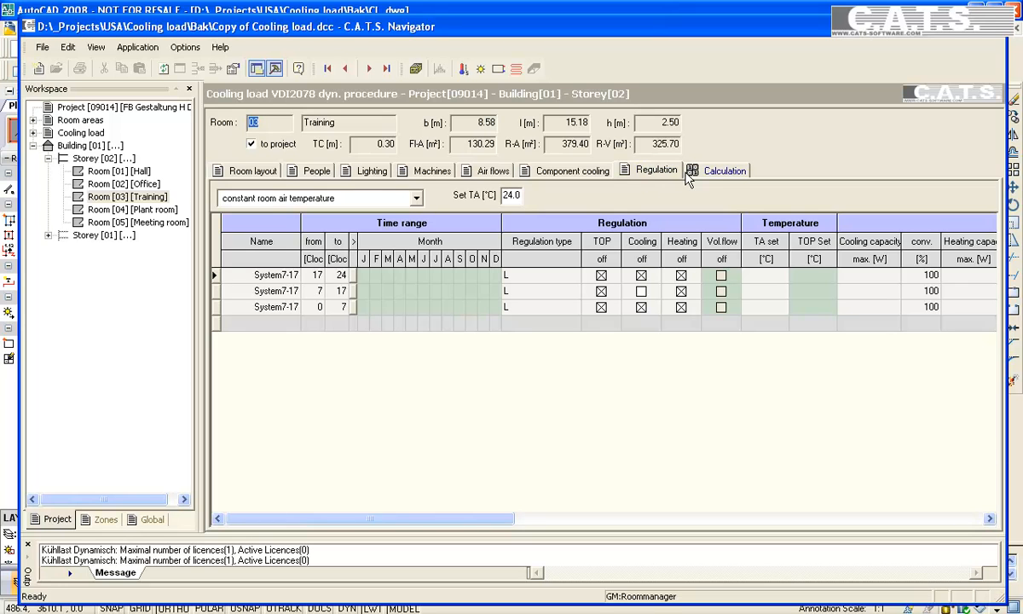
{"action": "left_click", "coordinate": [723, 170]}
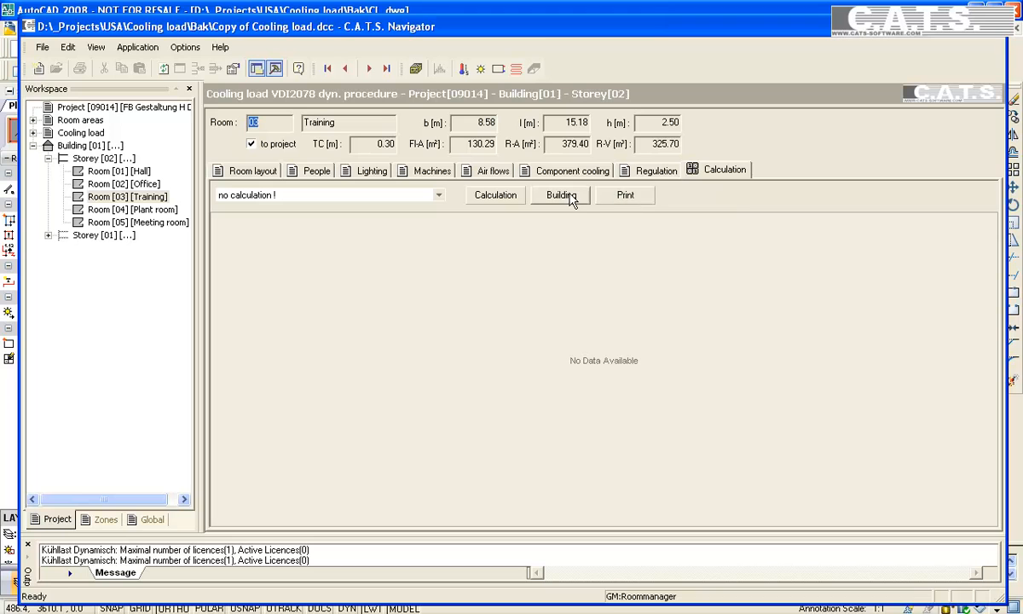
Run the Orlando building simulation with System off ticked
{"action": "left_click", "coordinate": [560, 195]}
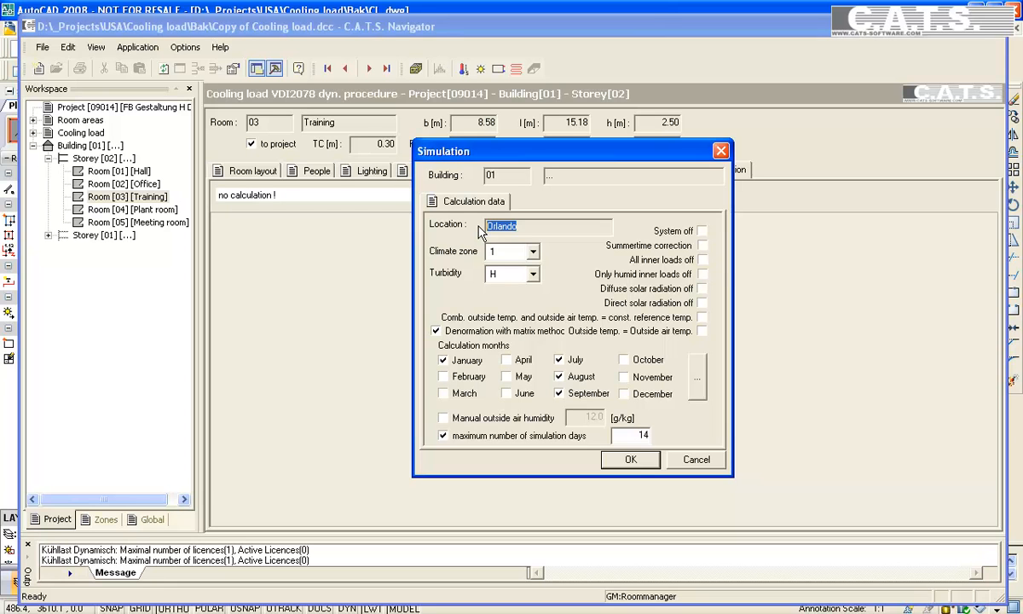
{"action": "mouse_move", "coordinate": [701, 234]}
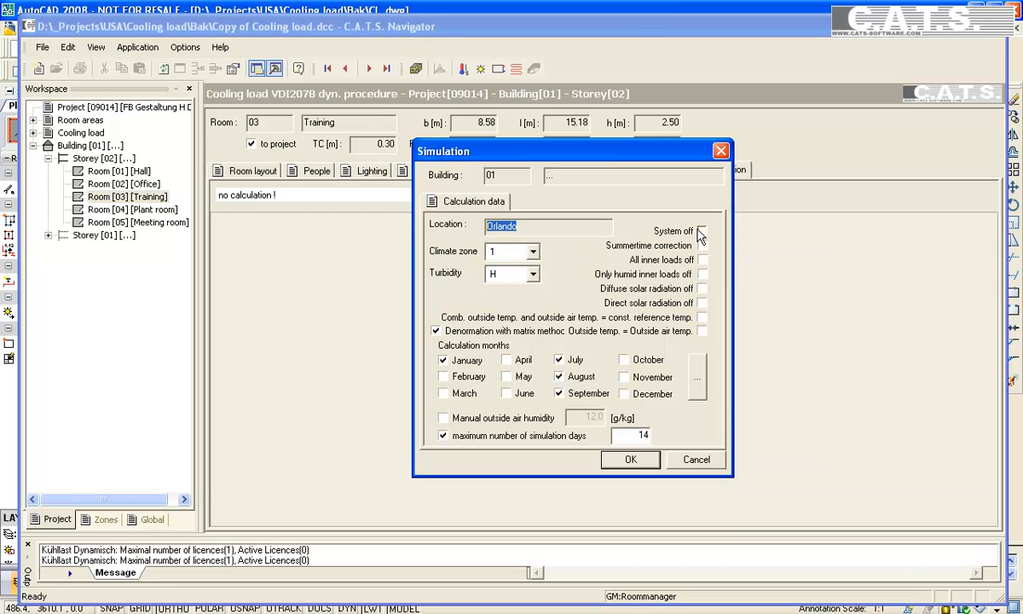
{"action": "left_click", "coordinate": [701, 230]}
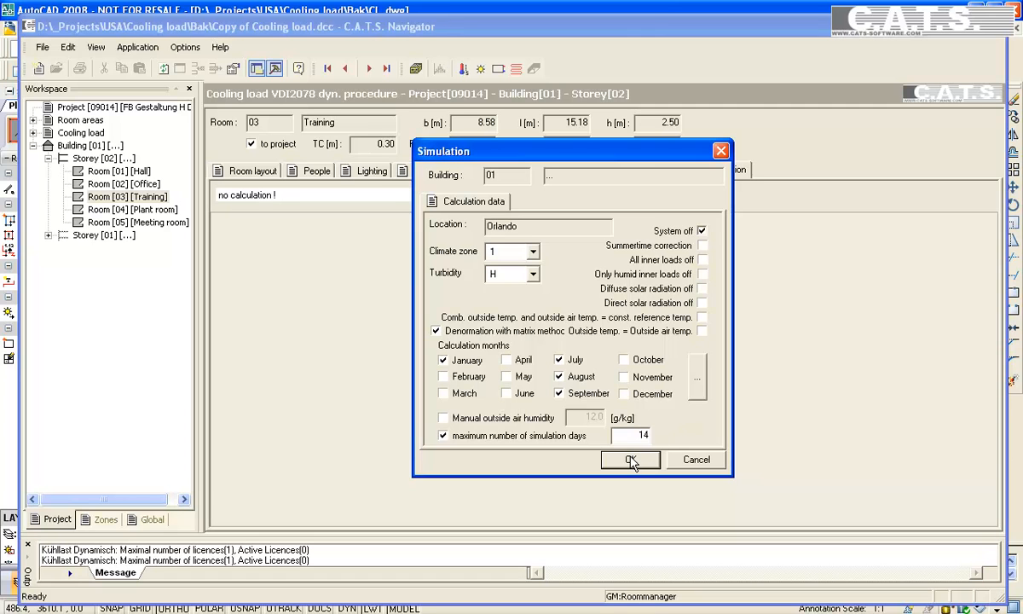
{"action": "left_click", "coordinate": [630, 459]}
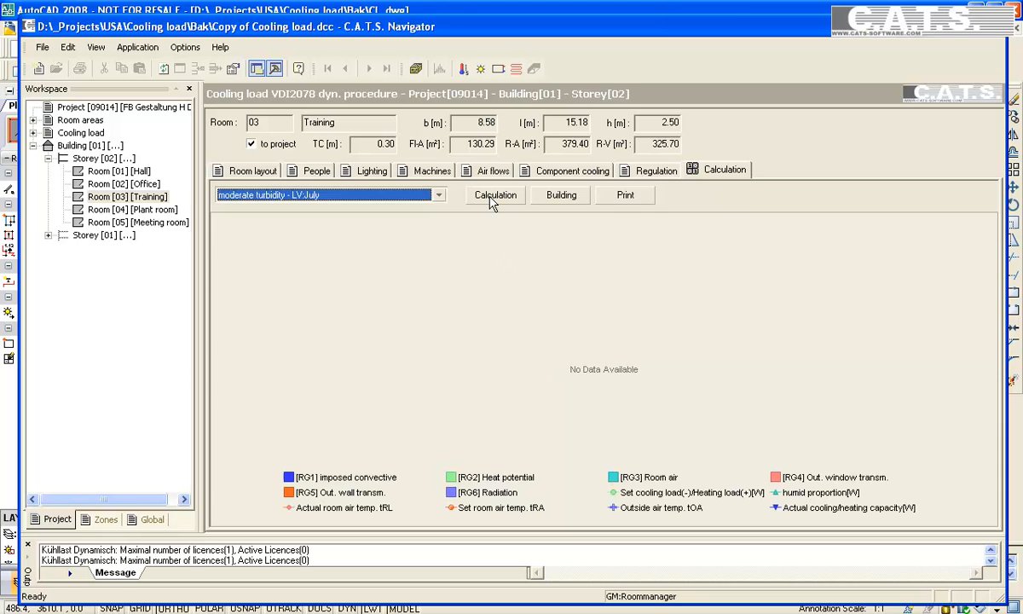
Chart Training's LV:July cooling load, then switch to the Comfort:July chart
{"action": "left_click", "coordinate": [495, 194]}
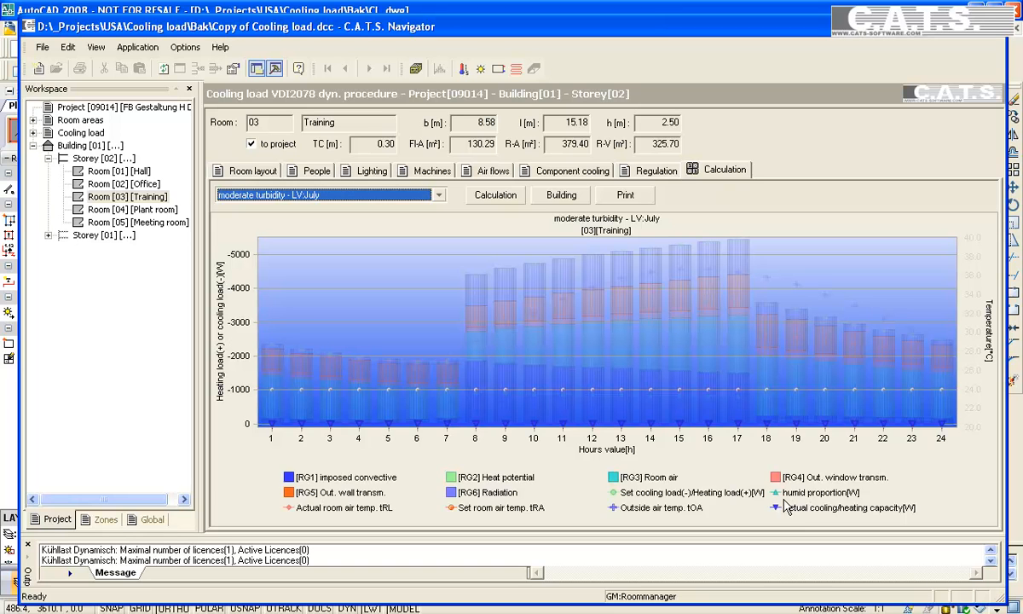
{"action": "left_click", "coordinate": [439, 194]}
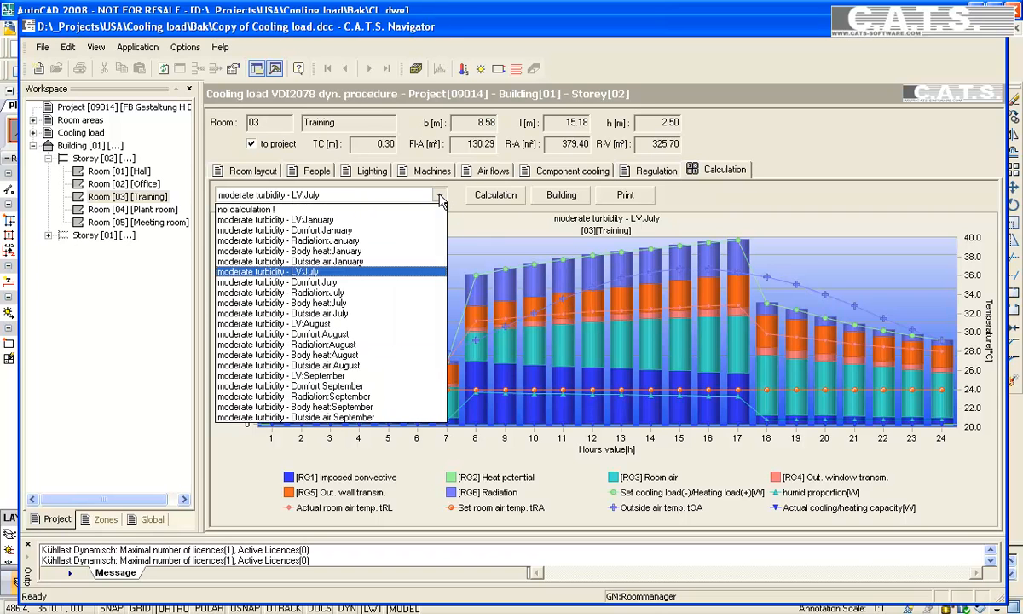
{"action": "mouse_move", "coordinate": [322, 271]}
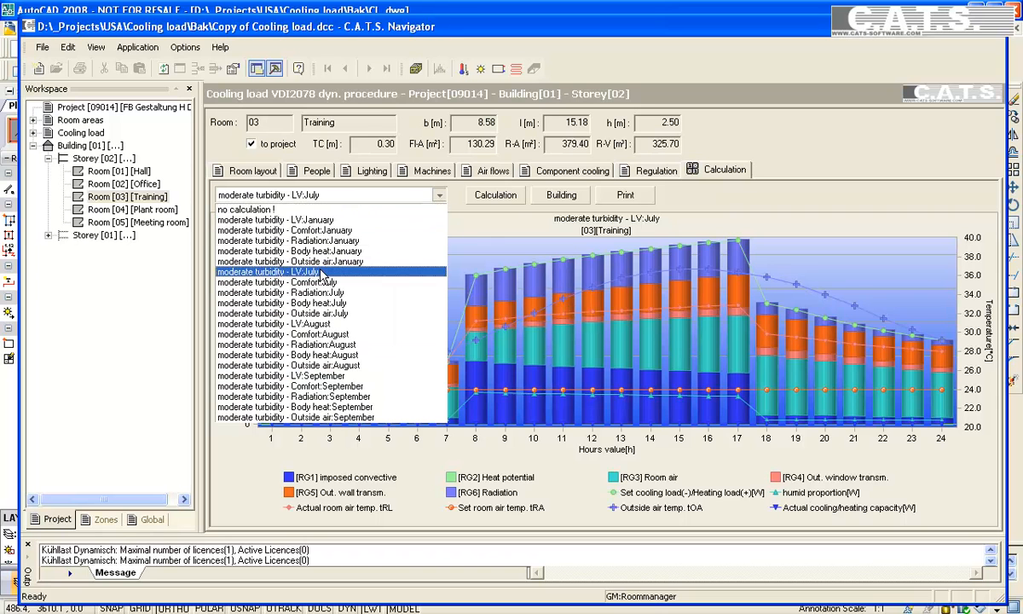
{"action": "left_click", "coordinate": [277, 282]}
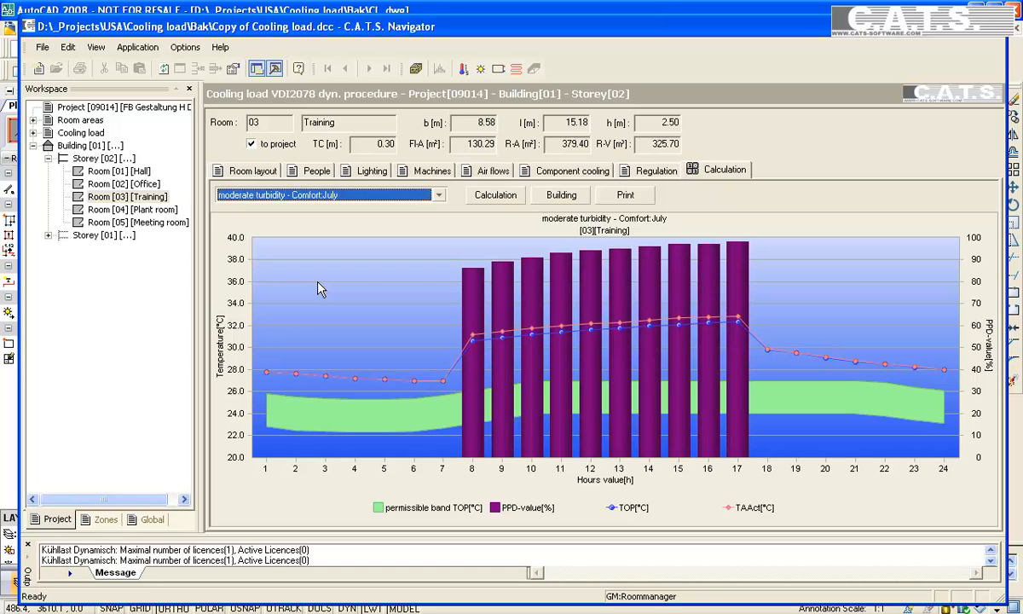
{"action": "mouse_move", "coordinate": [550, 203]}
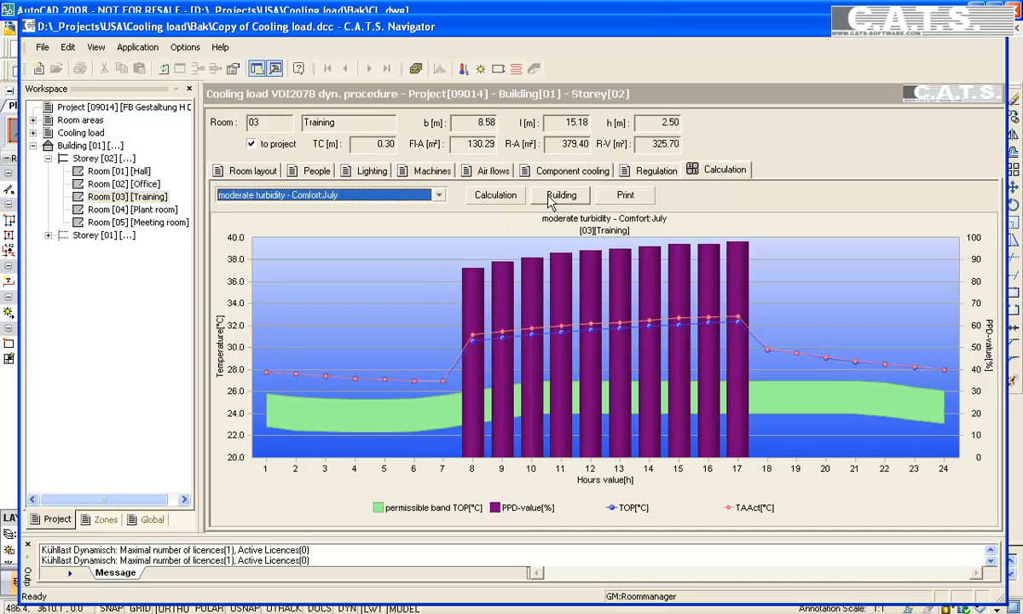
Rerun the simulation with System off unticked and redraw the July cooling load chart
{"action": "left_click", "coordinate": [495, 194]}
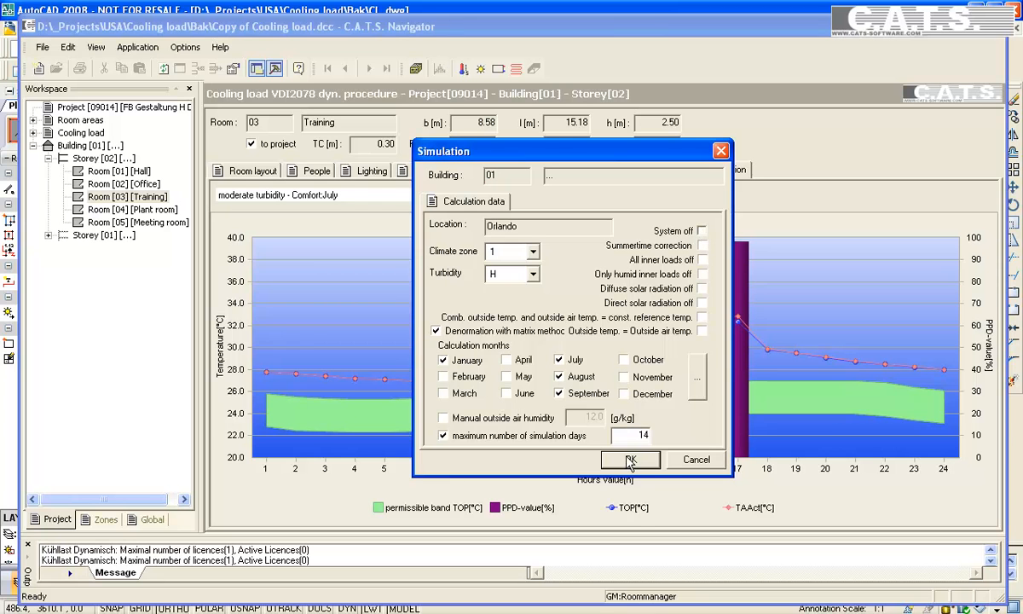
{"action": "left_click", "coordinate": [629, 459]}
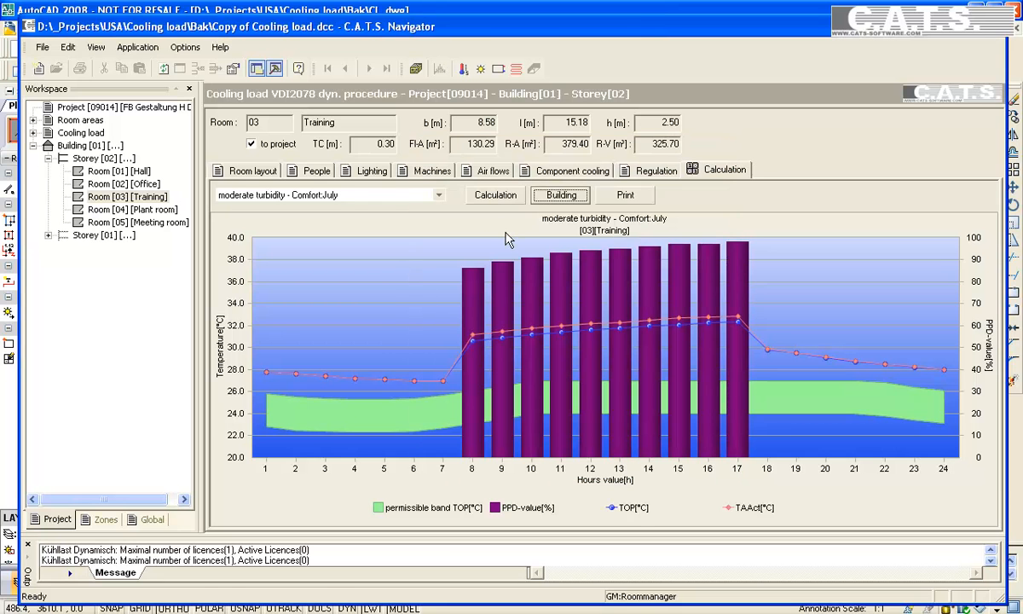
{"action": "left_click", "coordinate": [328, 194]}
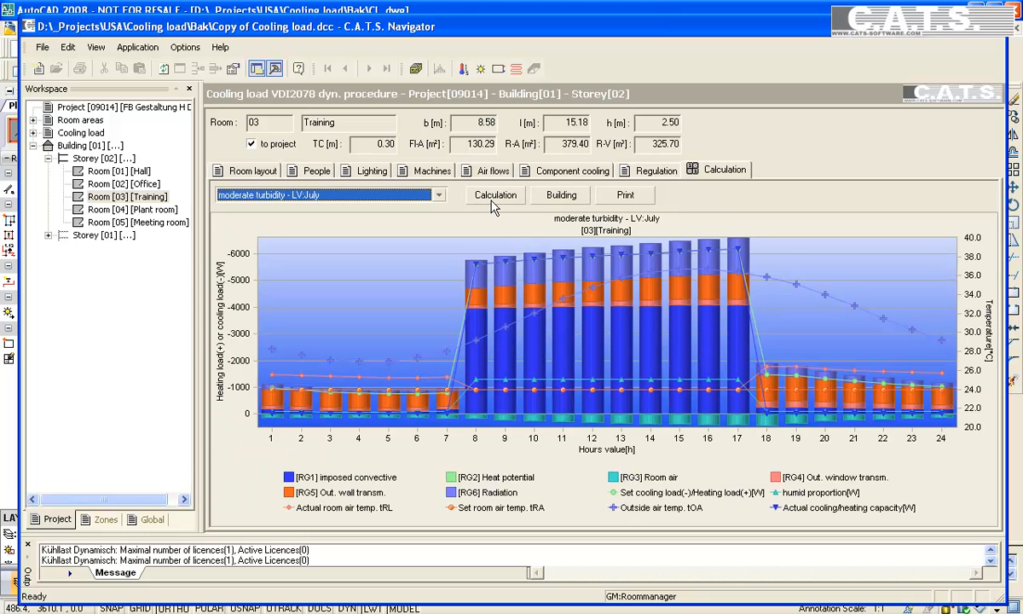
{"action": "mouse_move", "coordinate": [563, 437]}
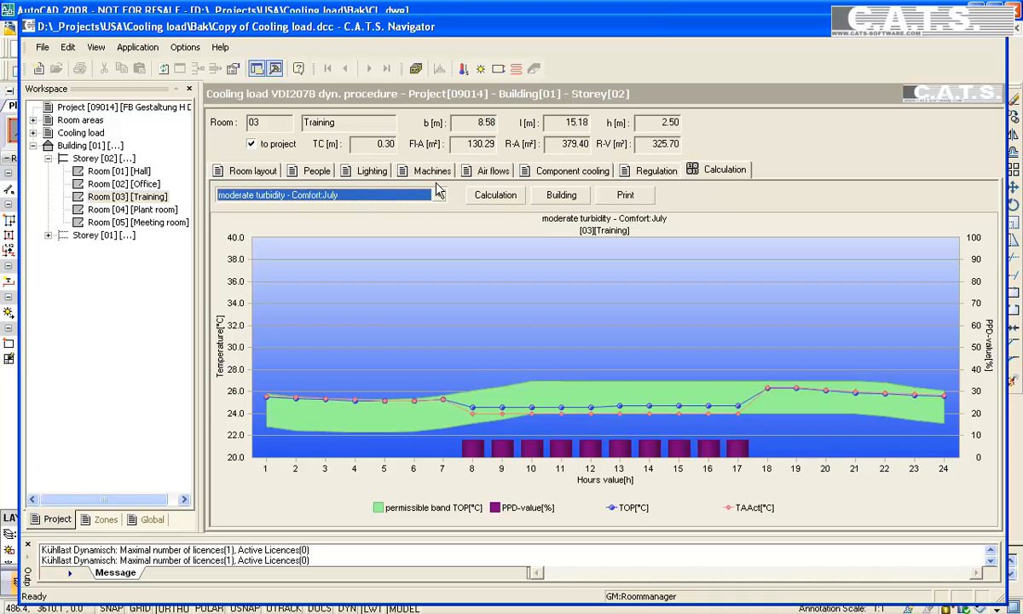
Display Training's July body heat, outside air and radiation charts in turn
{"action": "left_click", "coordinate": [439, 194]}
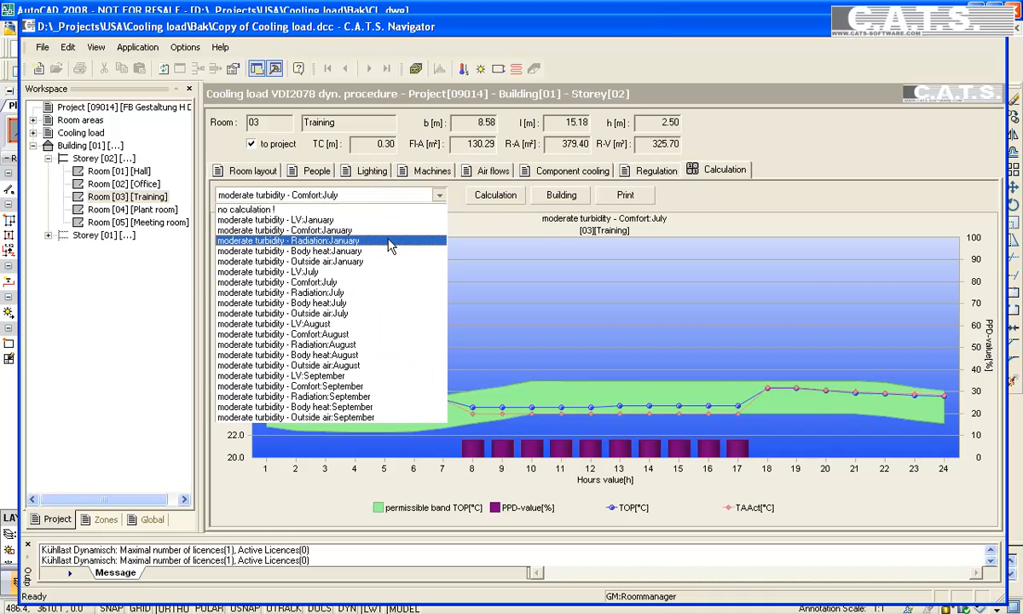
{"action": "left_click", "coordinate": [305, 303]}
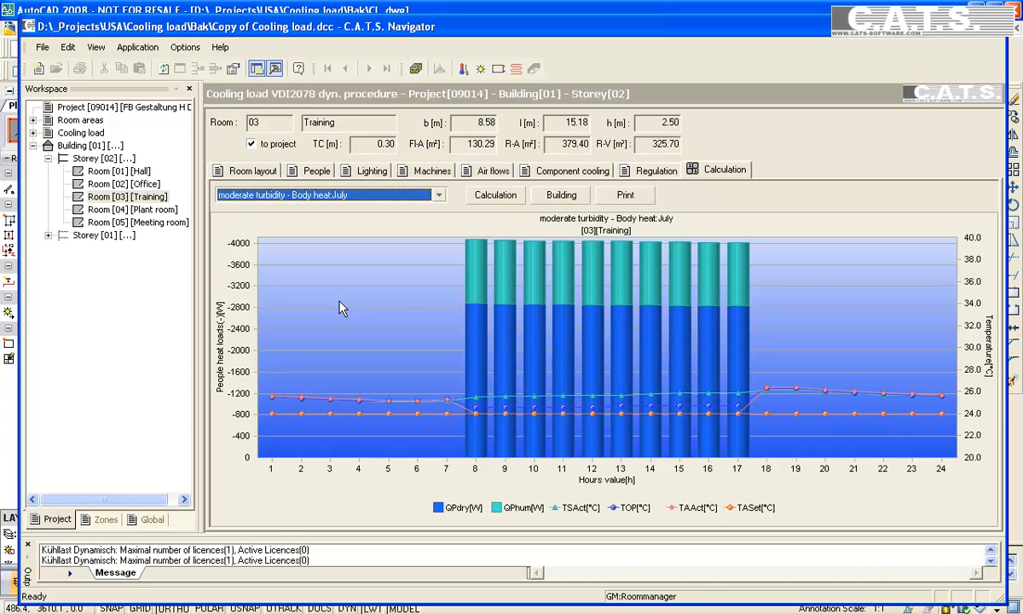
{"action": "mouse_move", "coordinate": [417, 232]}
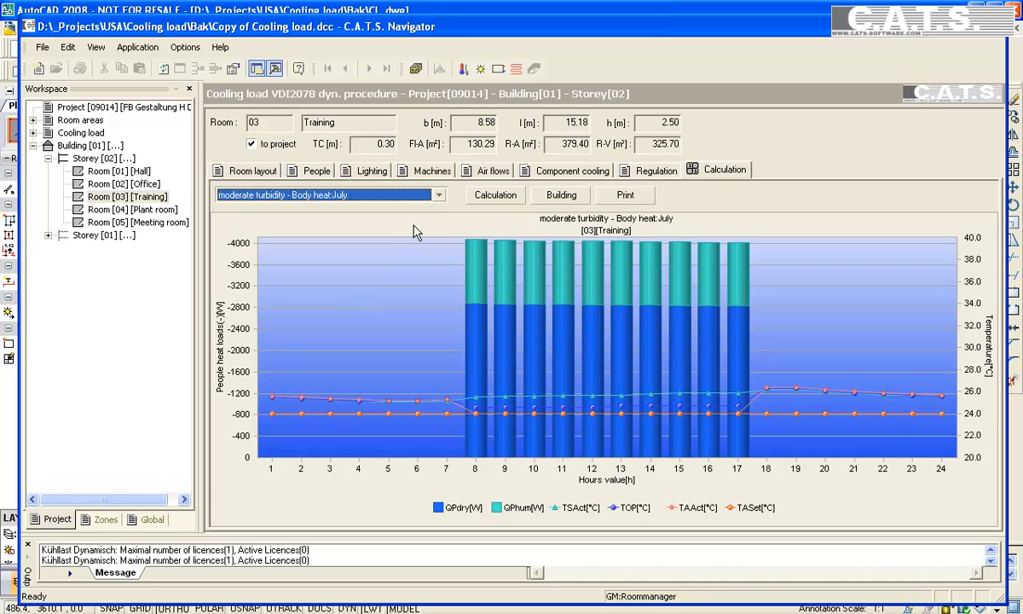
{"action": "left_click", "coordinate": [438, 194]}
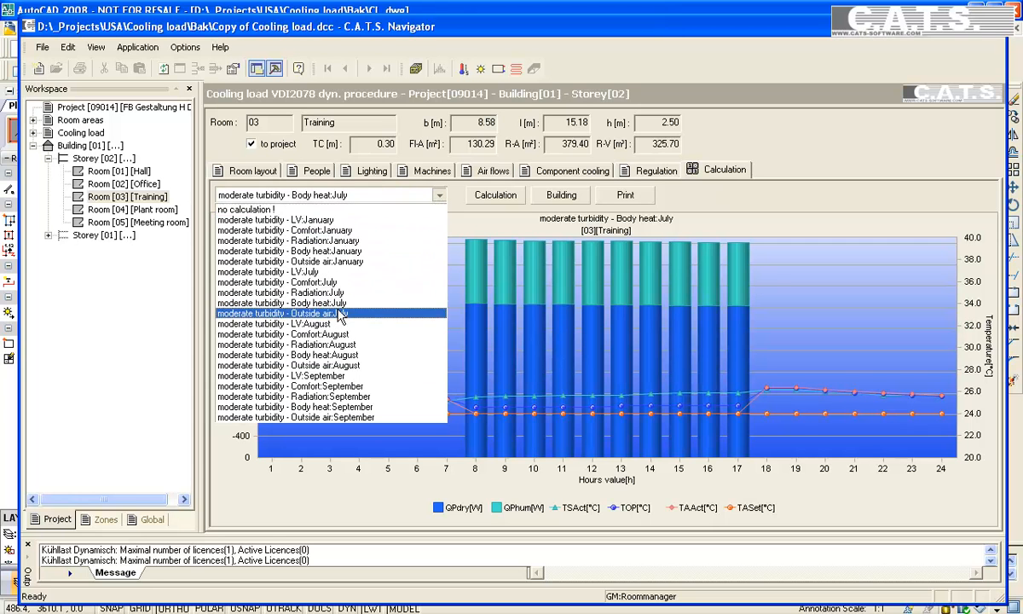
{"action": "left_click", "coordinate": [290, 313]}
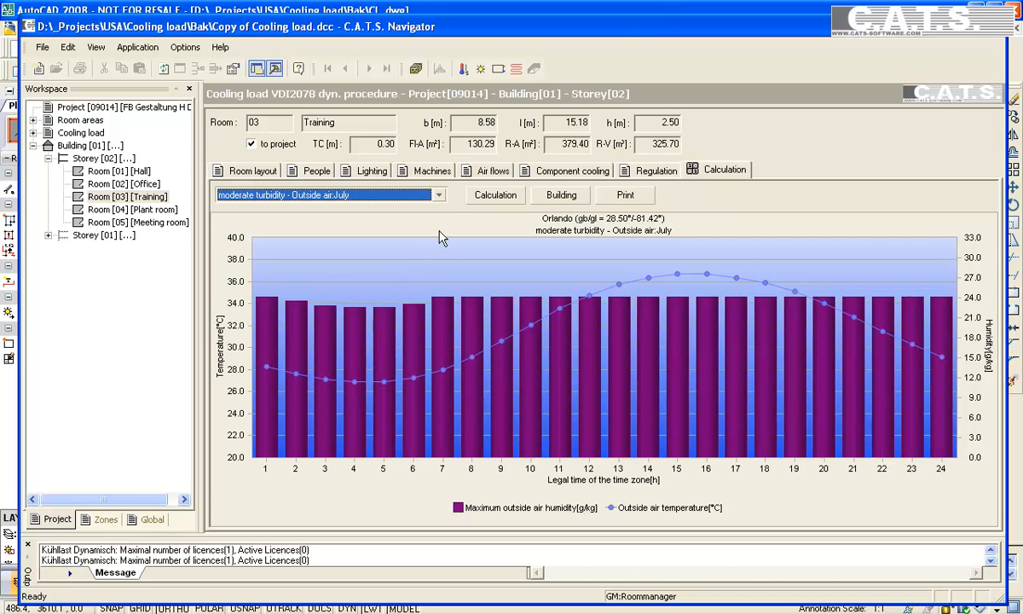
{"action": "left_click", "coordinate": [439, 195]}
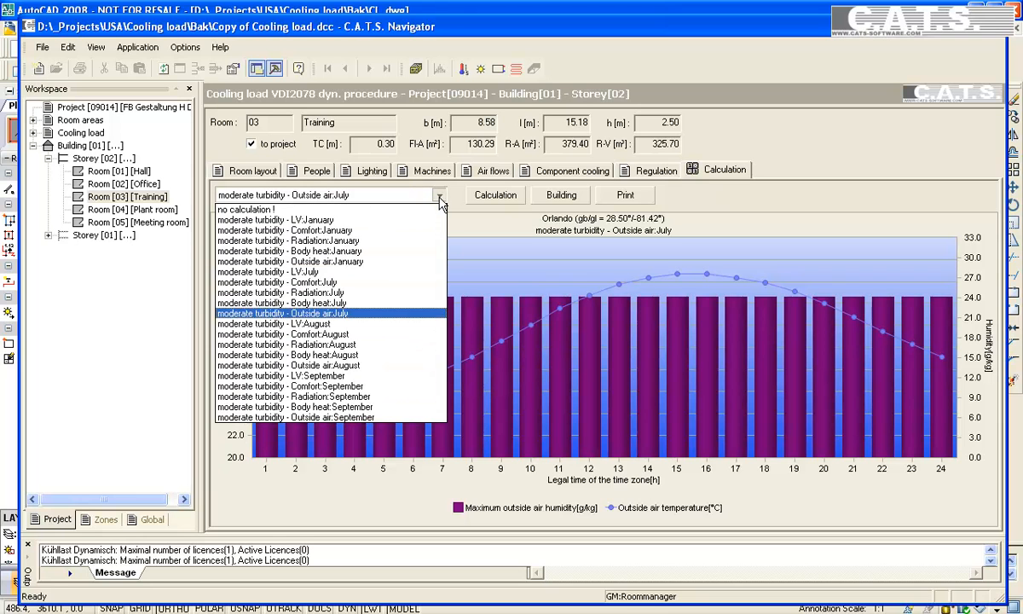
{"action": "left_click", "coordinate": [281, 292]}
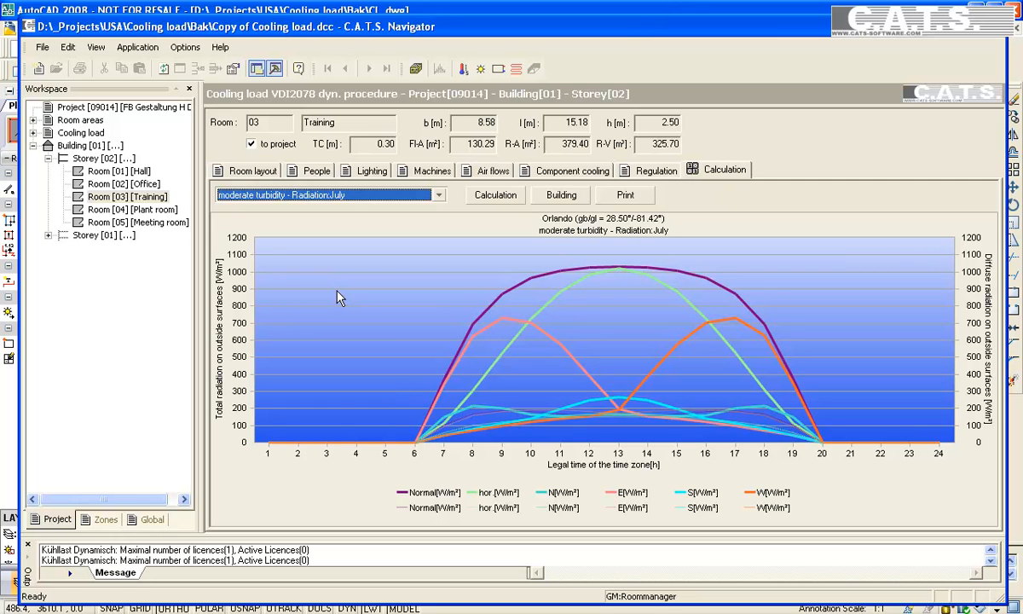
{"action": "mouse_move", "coordinate": [573, 228]}
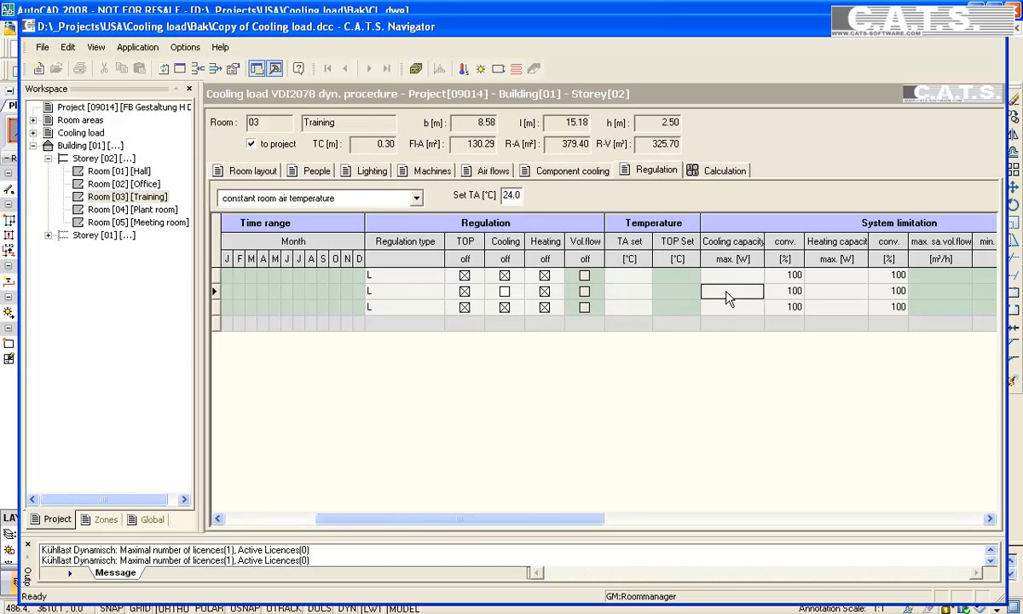
Enter 5000 W as row 2's maximum cooling capacity and redraw the July load chart
{"action": "type", "text": "5000"}
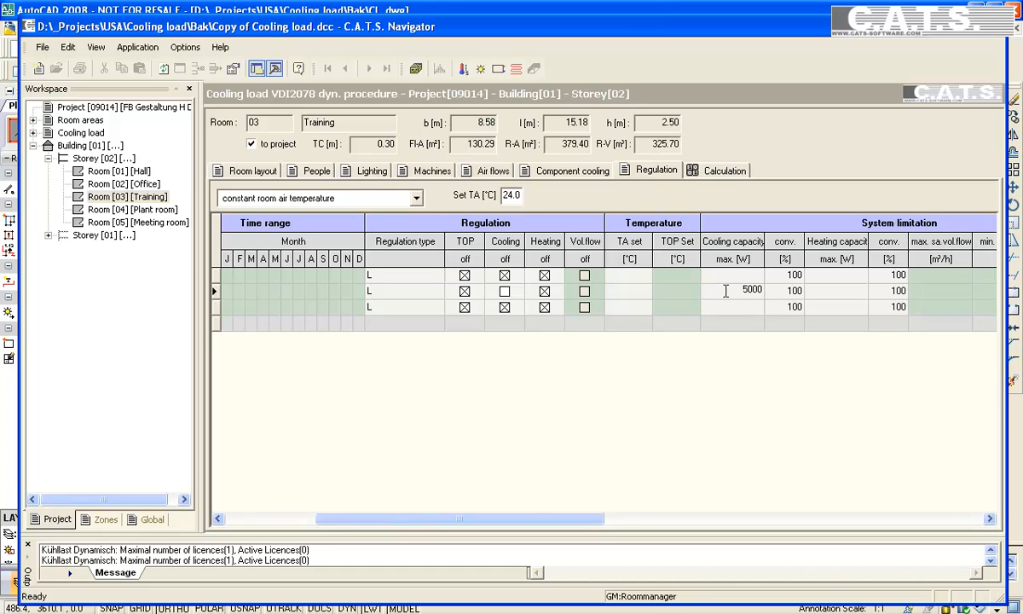
{"action": "left_click", "coordinate": [724, 169]}
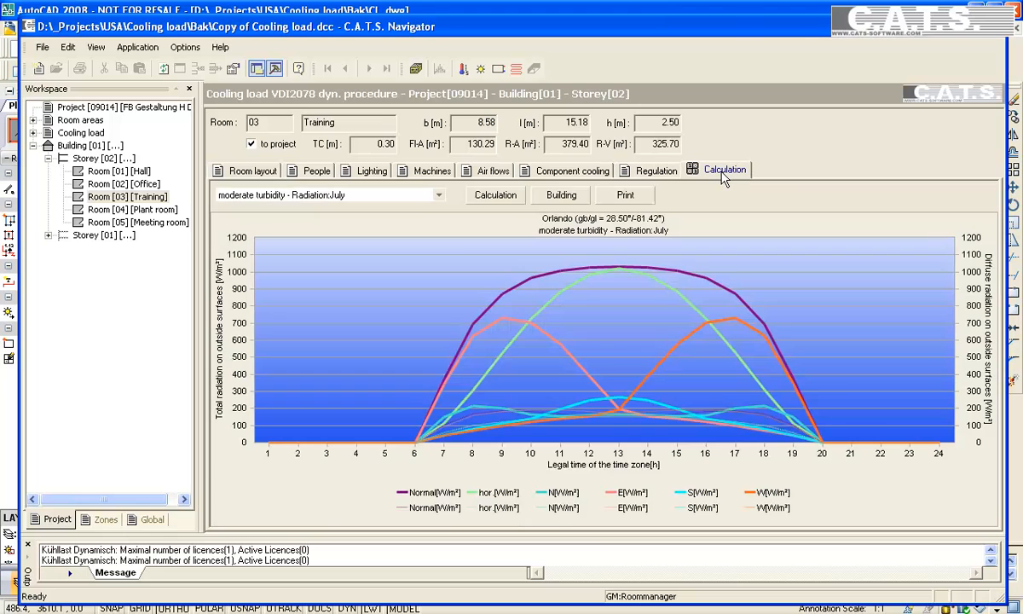
{"action": "left_click", "coordinate": [495, 195]}
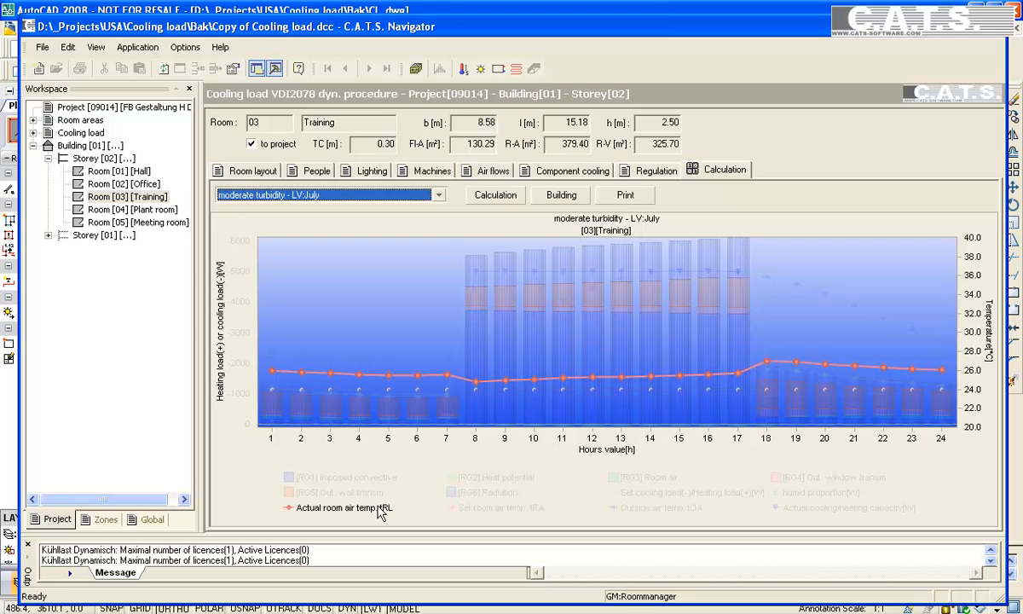
Show the 'moderate turbidity - Comfort:July' chart for Training
{"action": "left_click", "coordinate": [495, 194]}
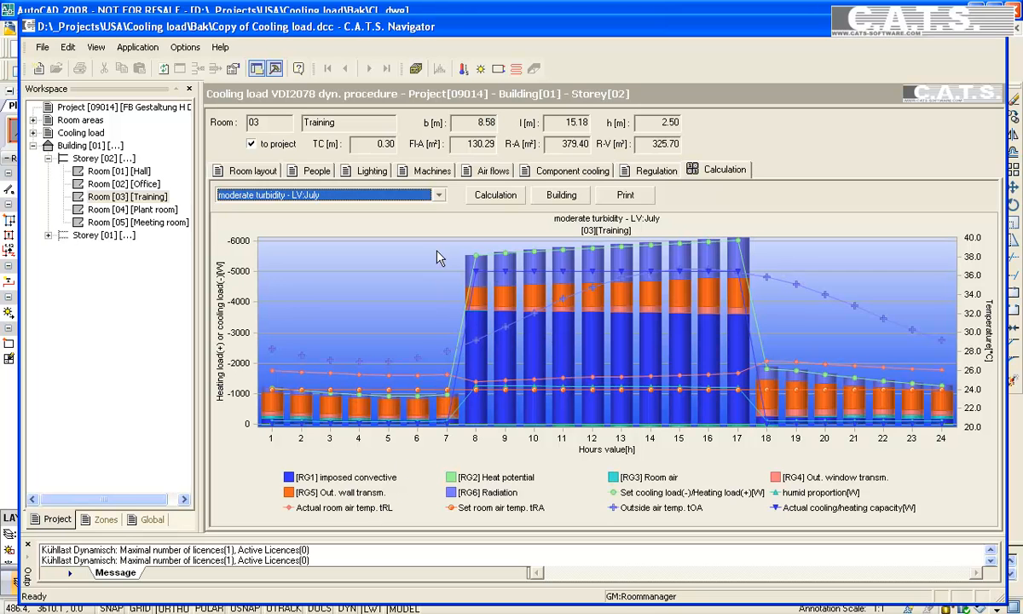
{"action": "left_click", "coordinate": [437, 195]}
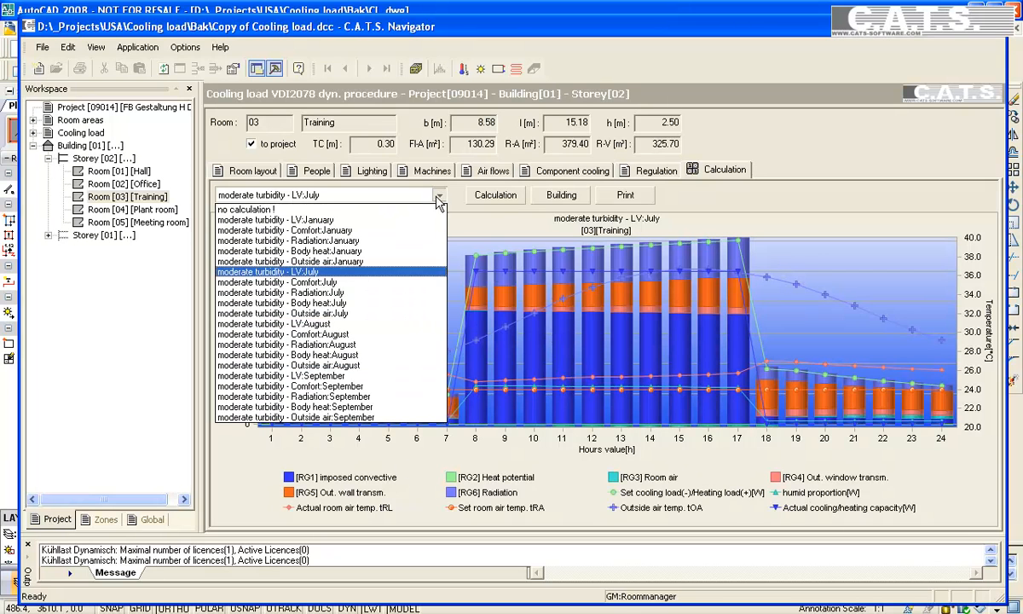
{"action": "left_click", "coordinate": [276, 281]}
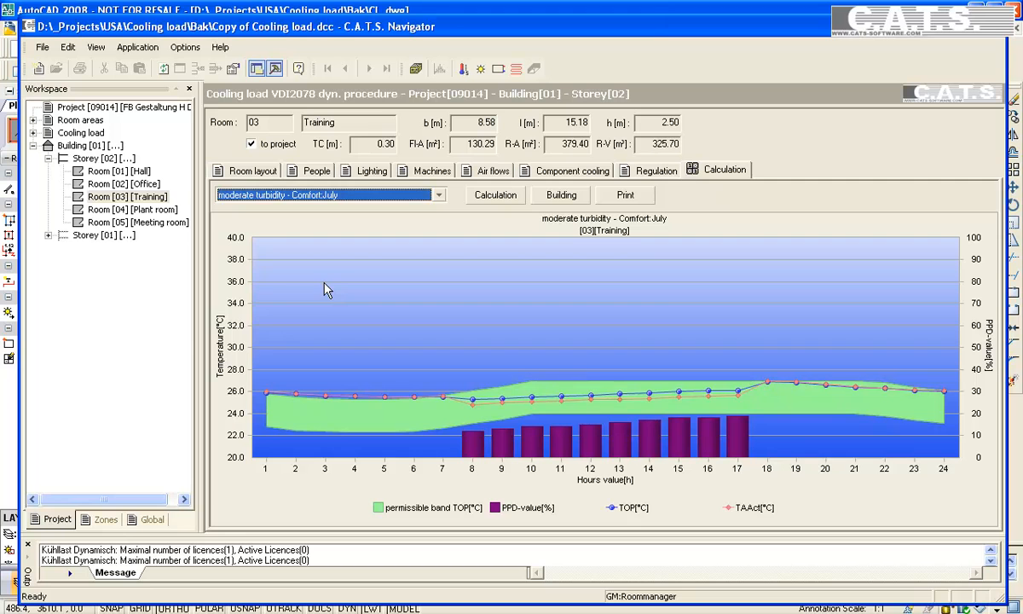
{"action": "mouse_move", "coordinate": [154, 200]}
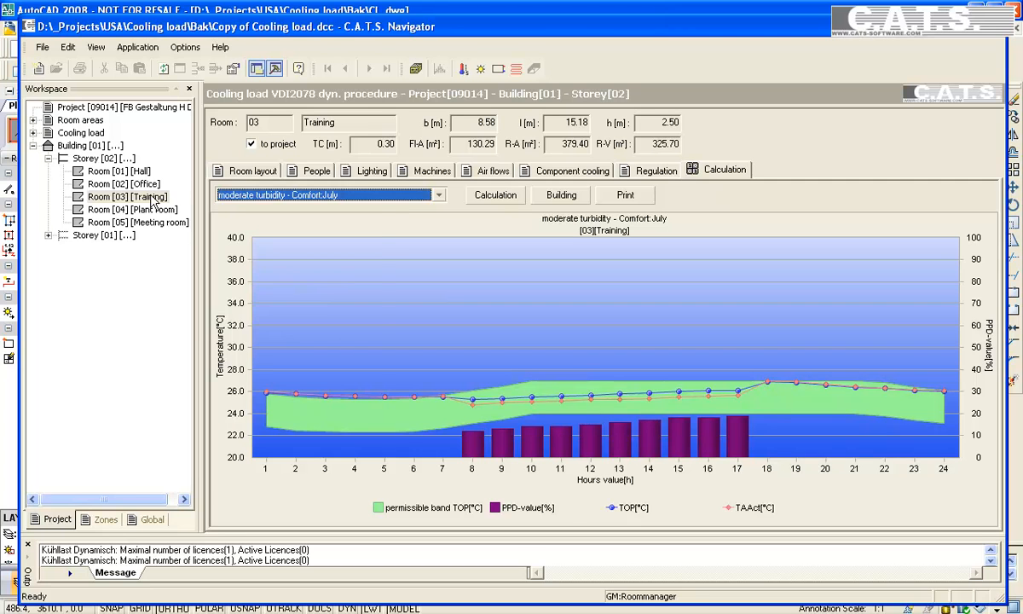
Assign the SupplyAir7-17 regulation profile to Room 03 with Overwrite inventory ticked
{"action": "right_click", "coordinate": [119, 196]}
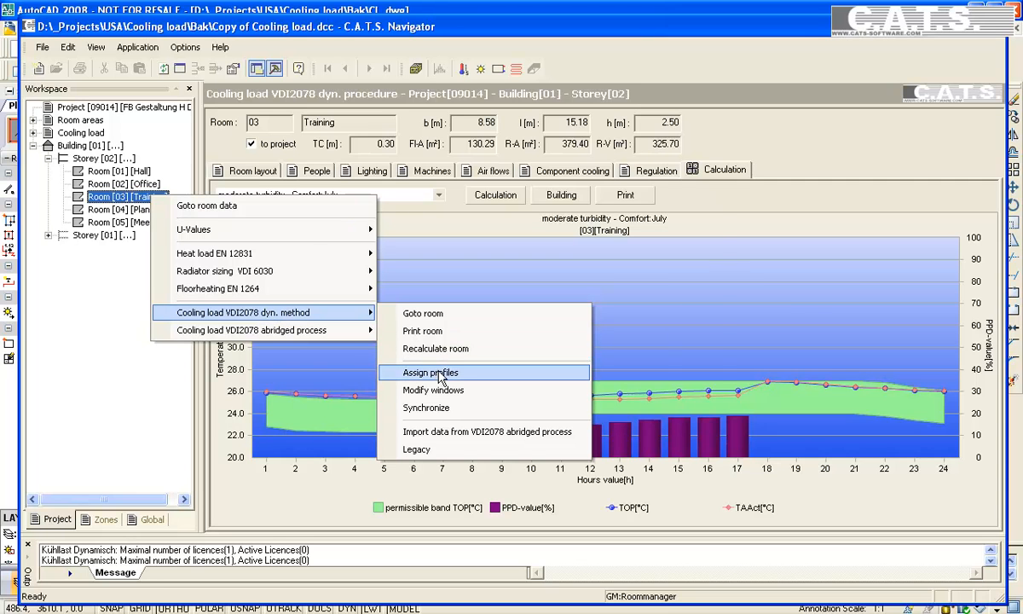
{"action": "left_click", "coordinate": [429, 373]}
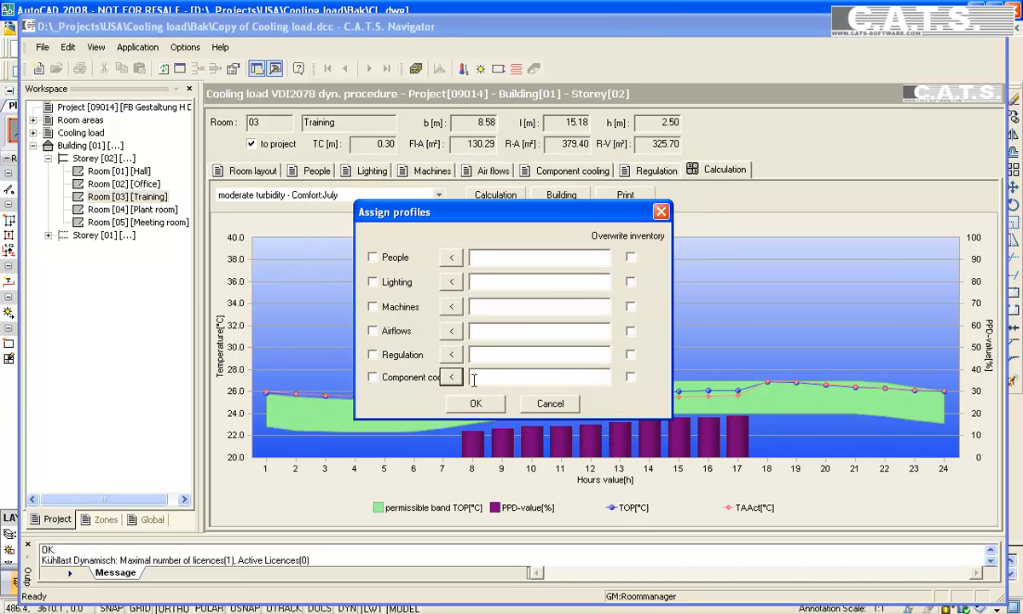
{"action": "left_click", "coordinate": [373, 354]}
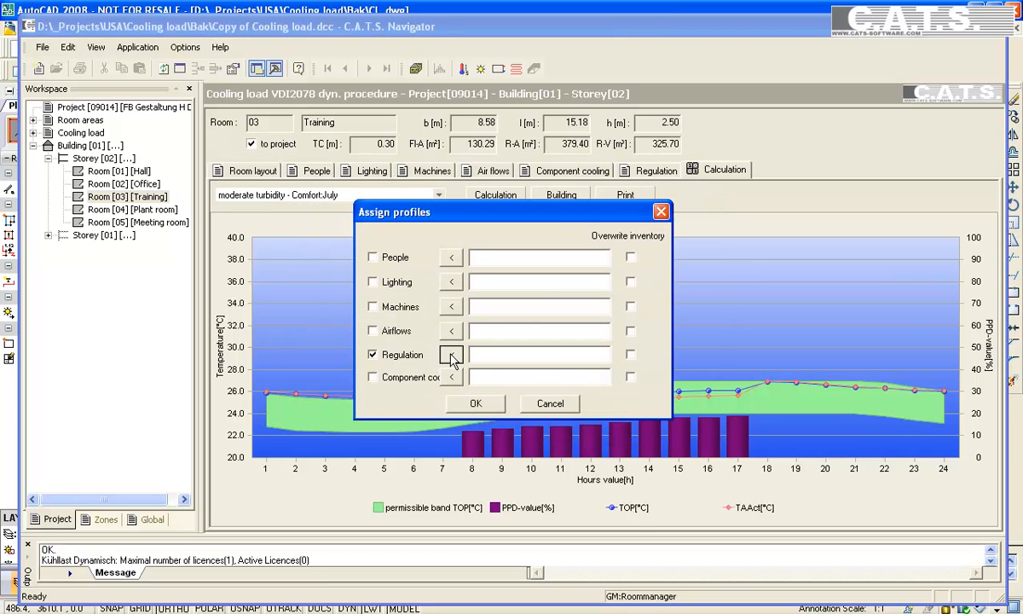
{"action": "left_click", "coordinate": [451, 354]}
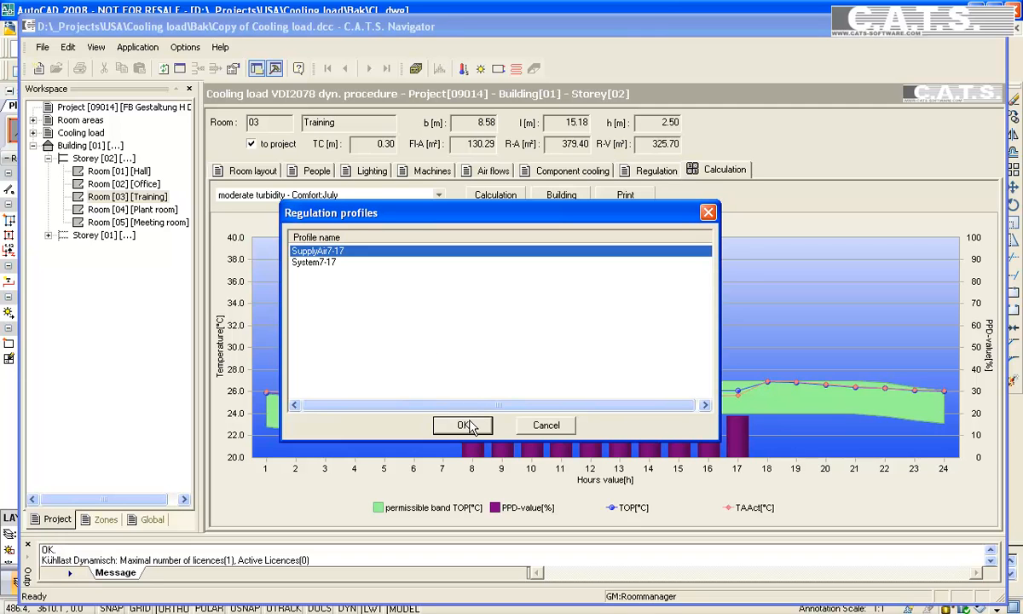
{"action": "left_click", "coordinate": [463, 425]}
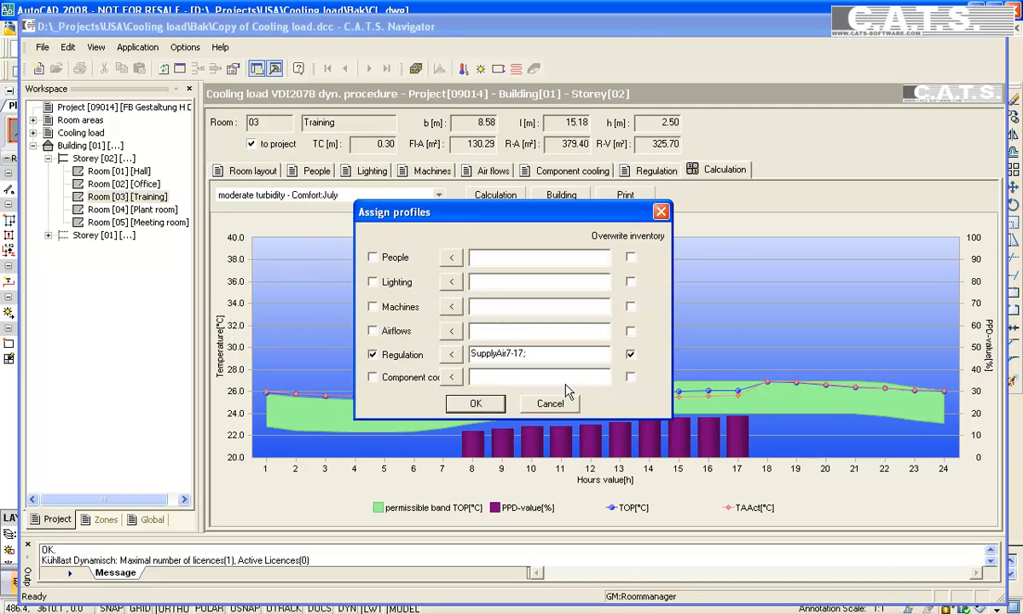
{"action": "left_click", "coordinate": [475, 403]}
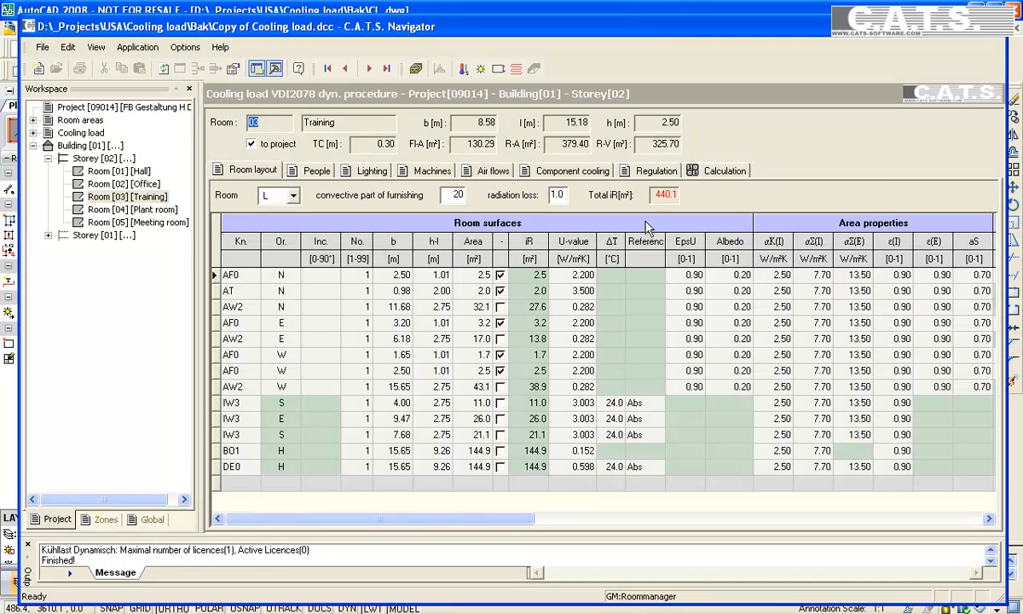
Chart 'moderate turbidity - V/T regulation:July' showing hourly supply-air flow and temperatures
{"action": "left_click", "coordinate": [656, 169]}
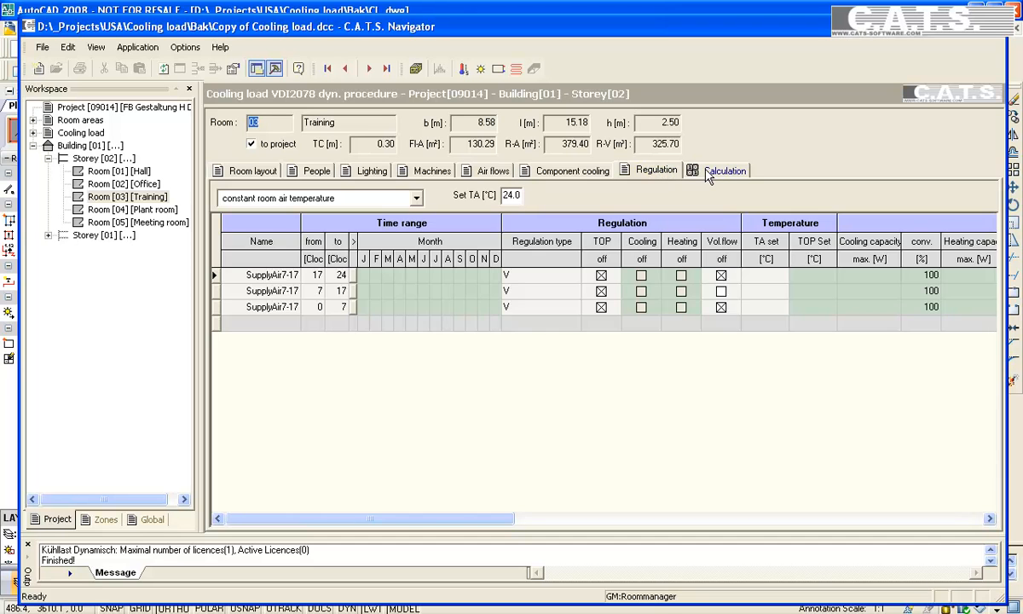
{"action": "left_click", "coordinate": [718, 170]}
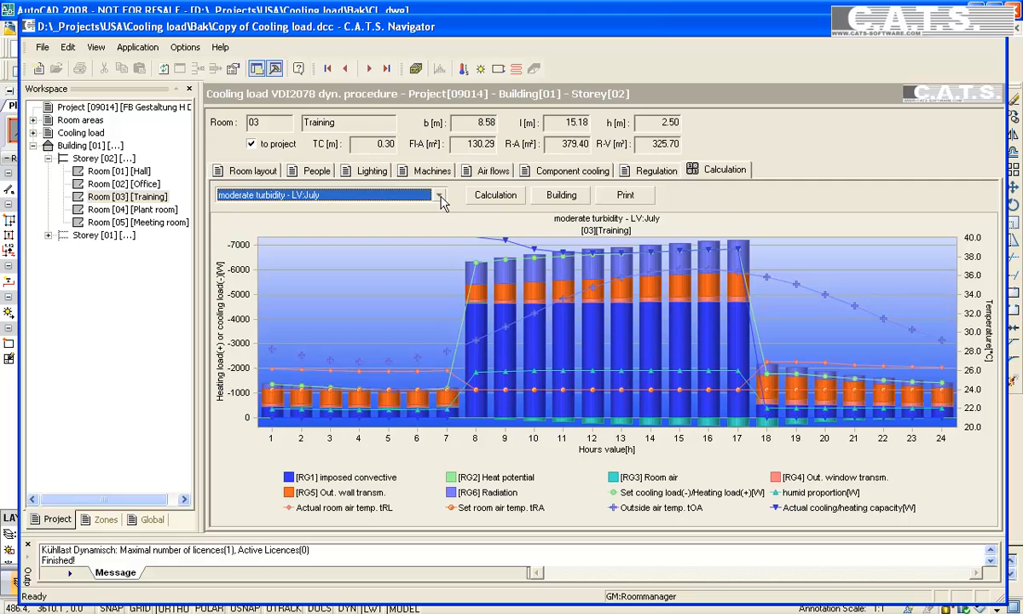
{"action": "left_click", "coordinate": [440, 194]}
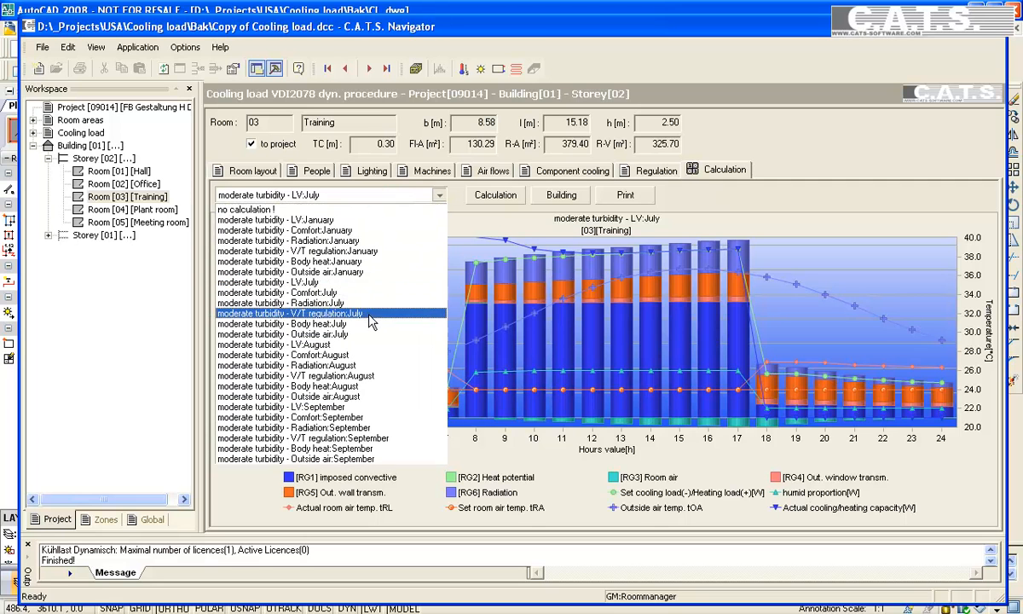
{"action": "left_click", "coordinate": [290, 313]}
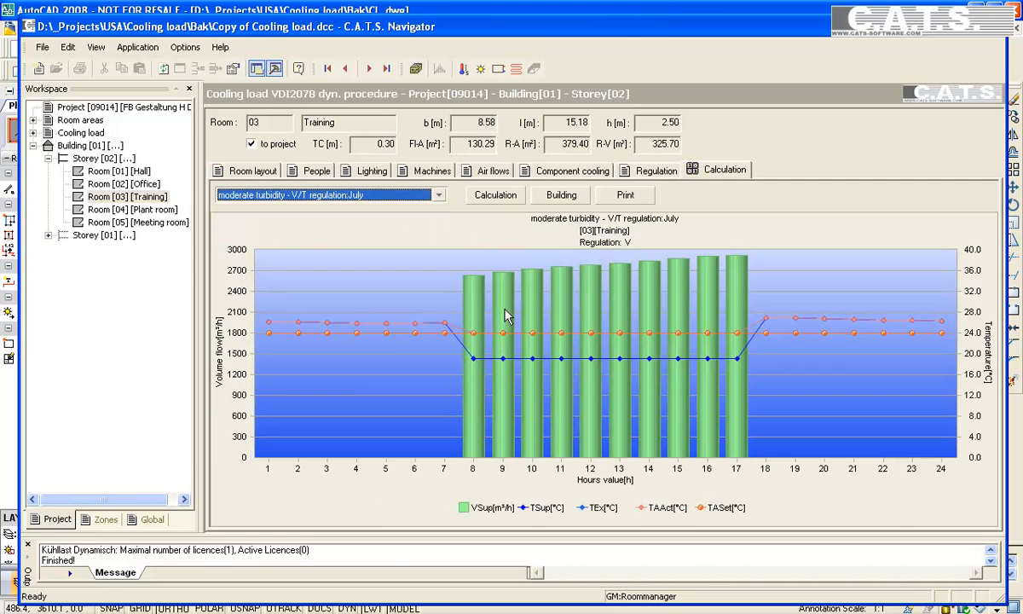
{"action": "mouse_move", "coordinate": [531, 307]}
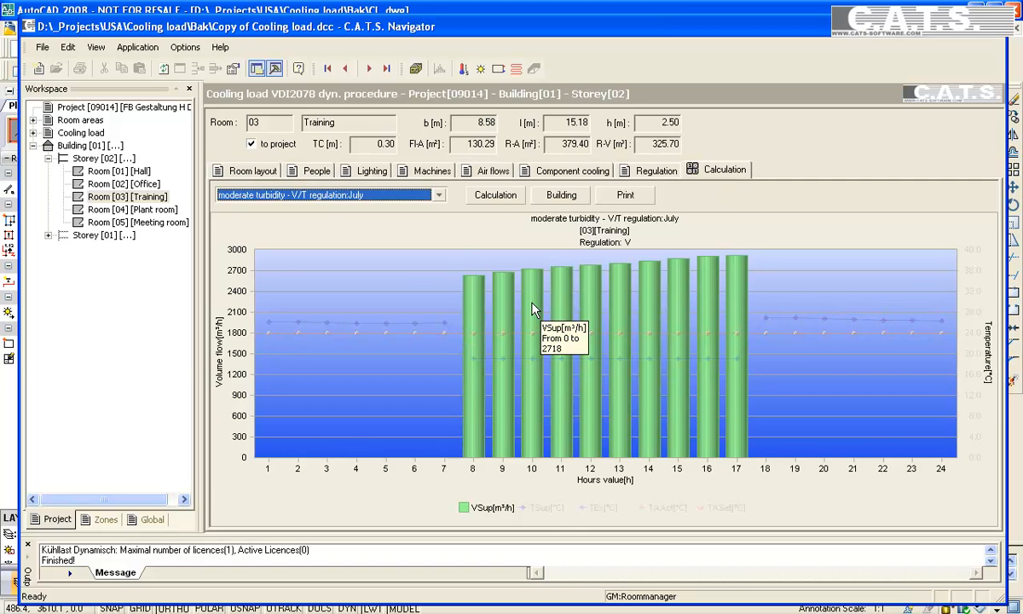
{"action": "mouse_move", "coordinate": [712, 280]}
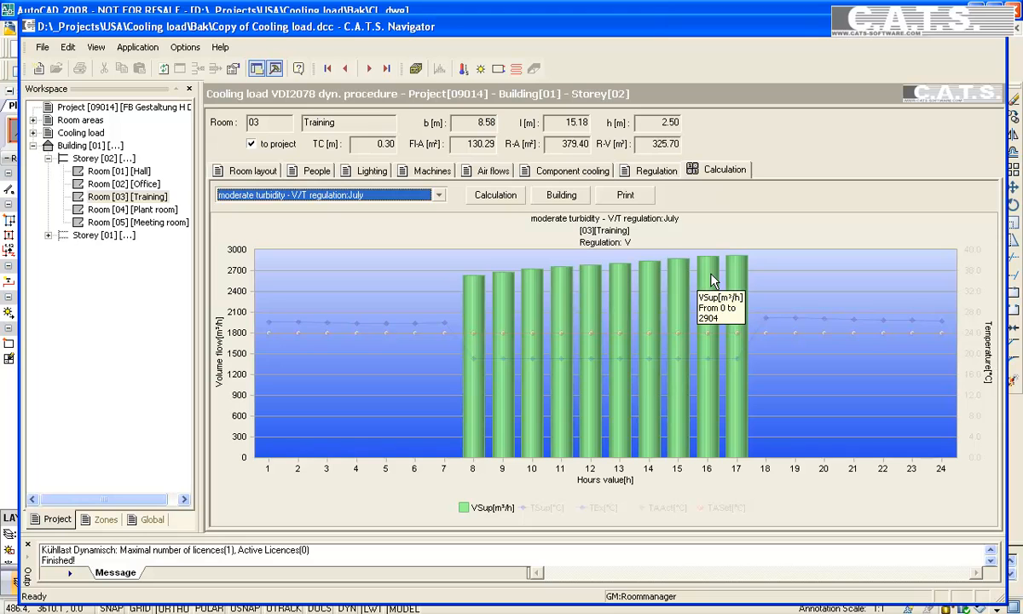
{"action": "left_click", "coordinate": [656, 170]}
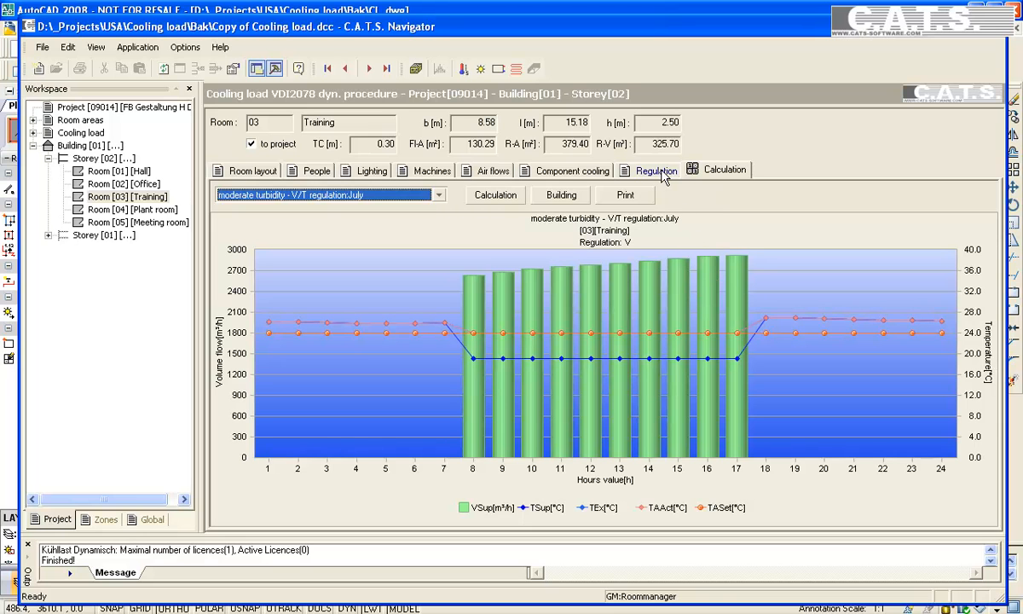
Set min. sa.temp. to 20 °C in the 7–17 h regulation row, then return to Calculation
{"action": "left_click", "coordinate": [657, 169]}
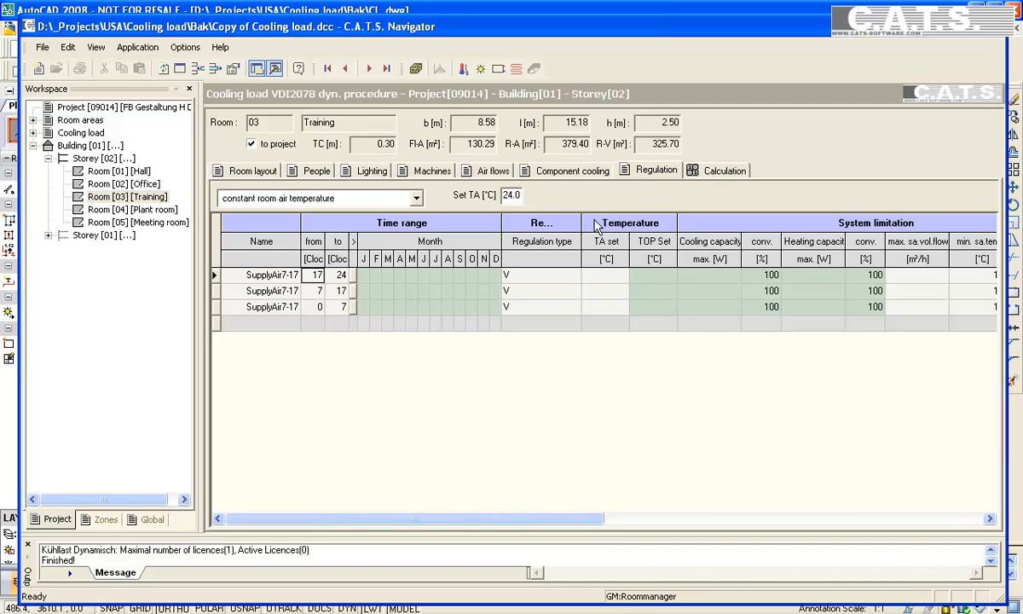
{"action": "scroll", "scroll_direction": "right", "scroll_amount": 3}
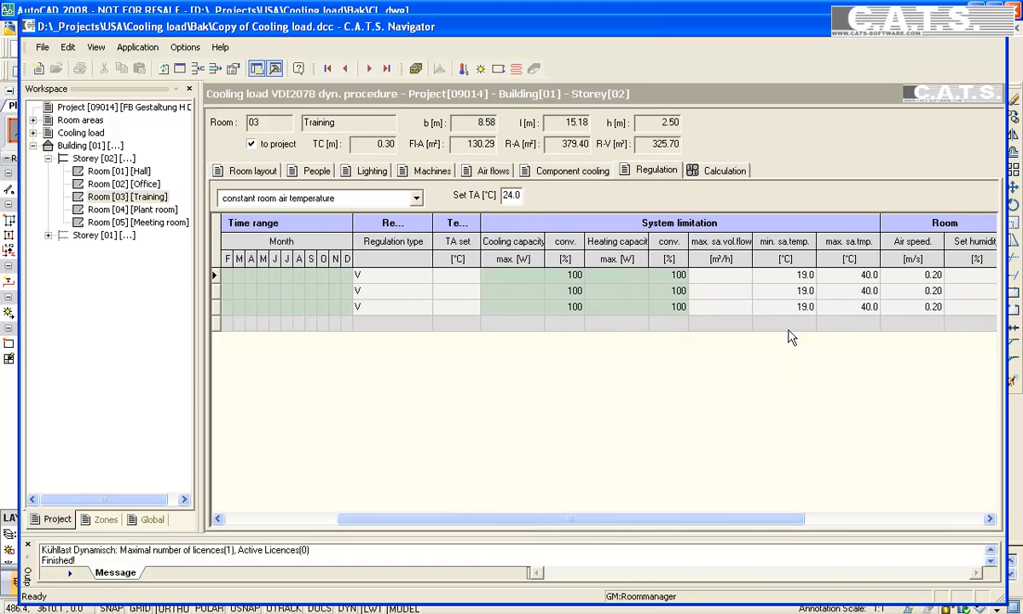
{"action": "left_click", "coordinate": [783, 291]}
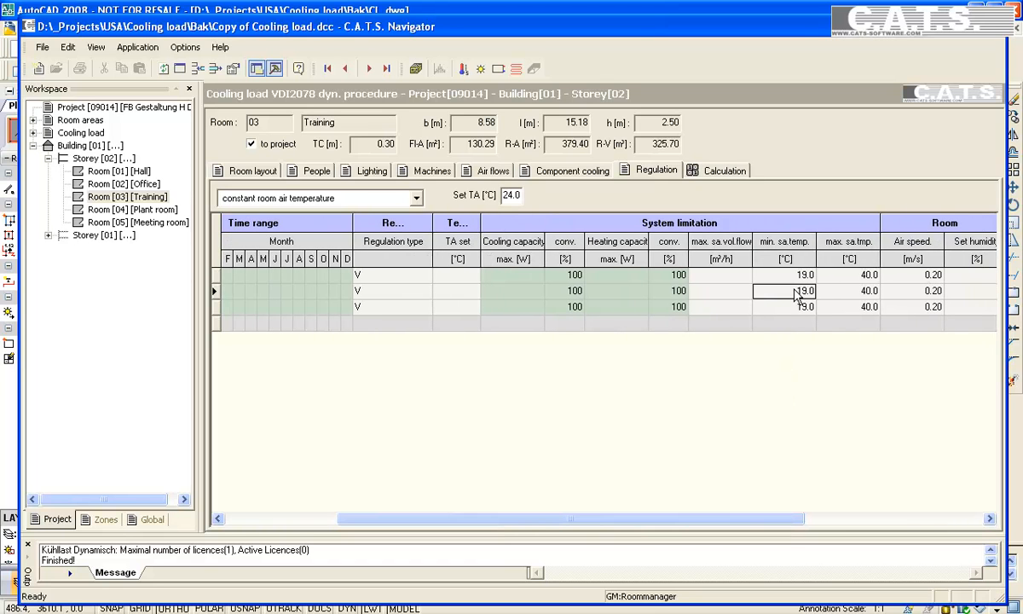
{"action": "type", "text": "20"}
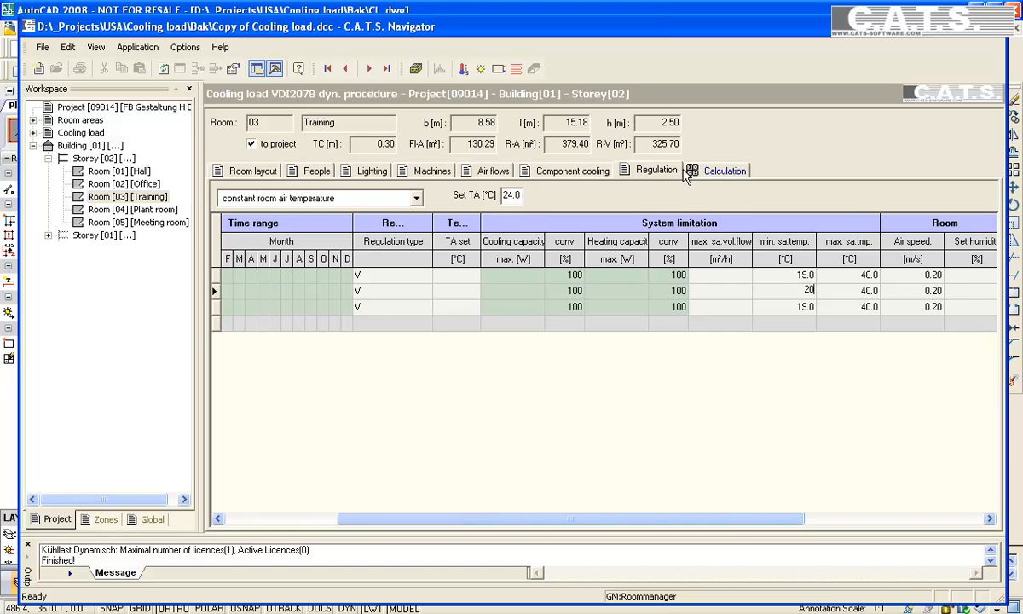
{"action": "left_click", "coordinate": [725, 169]}
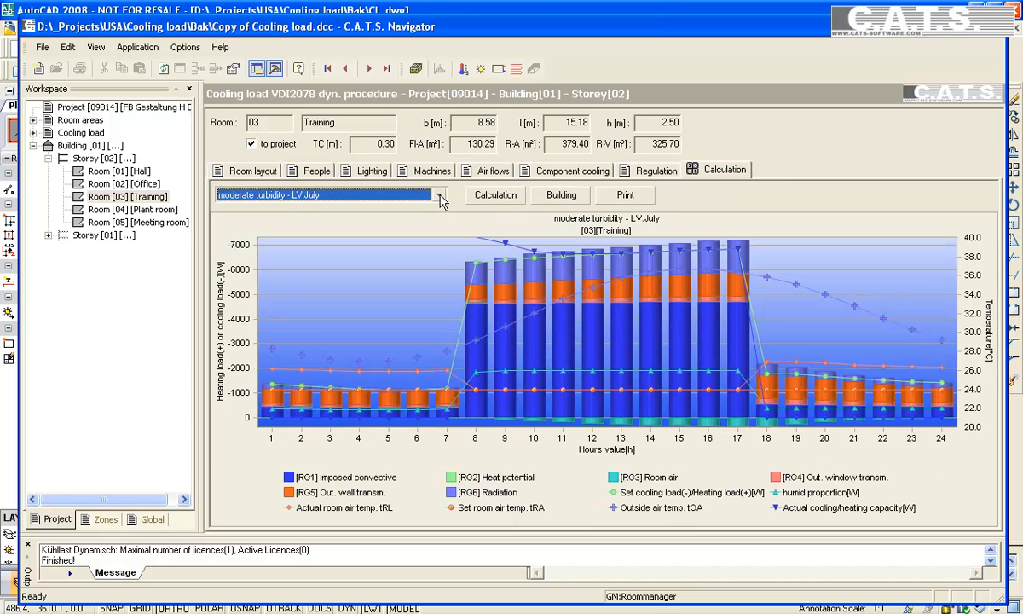
From the Calculation chart list, view Training's July V/T regulation, then Body heat chart
{"action": "left_click", "coordinate": [440, 194]}
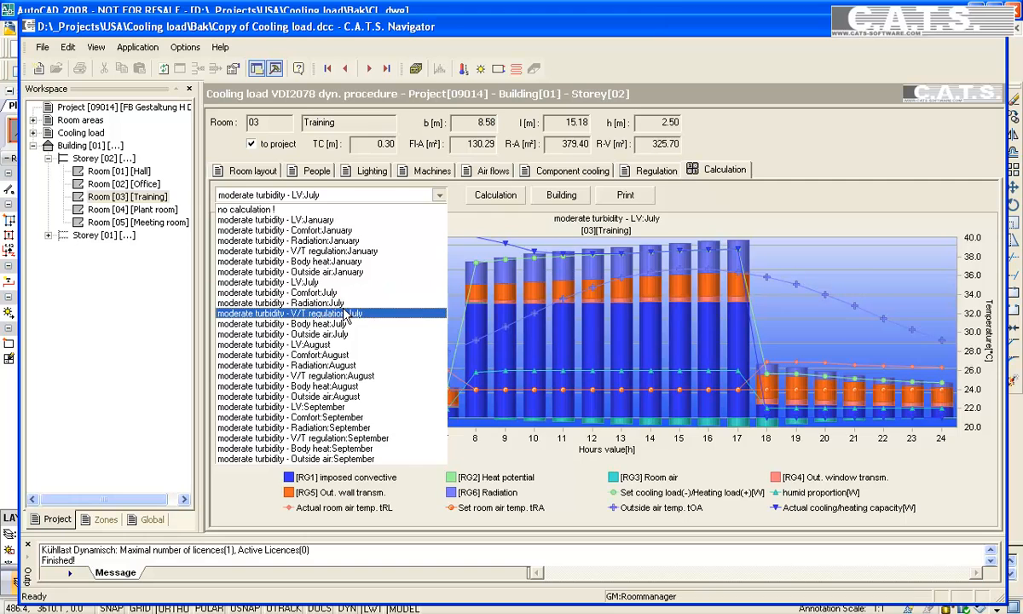
{"action": "left_click", "coordinate": [297, 313]}
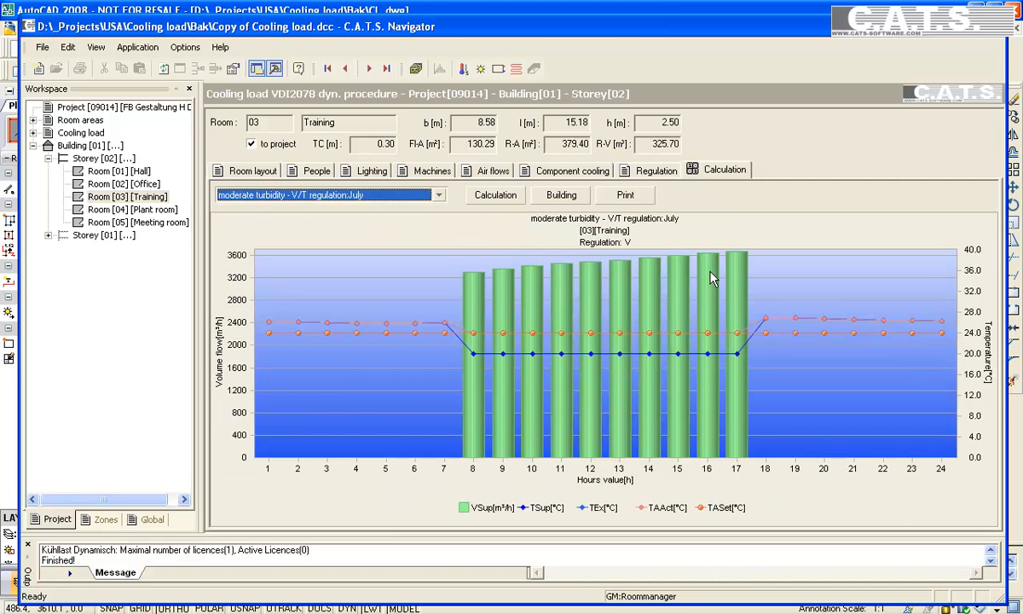
{"action": "mouse_move", "coordinate": [713, 278]}
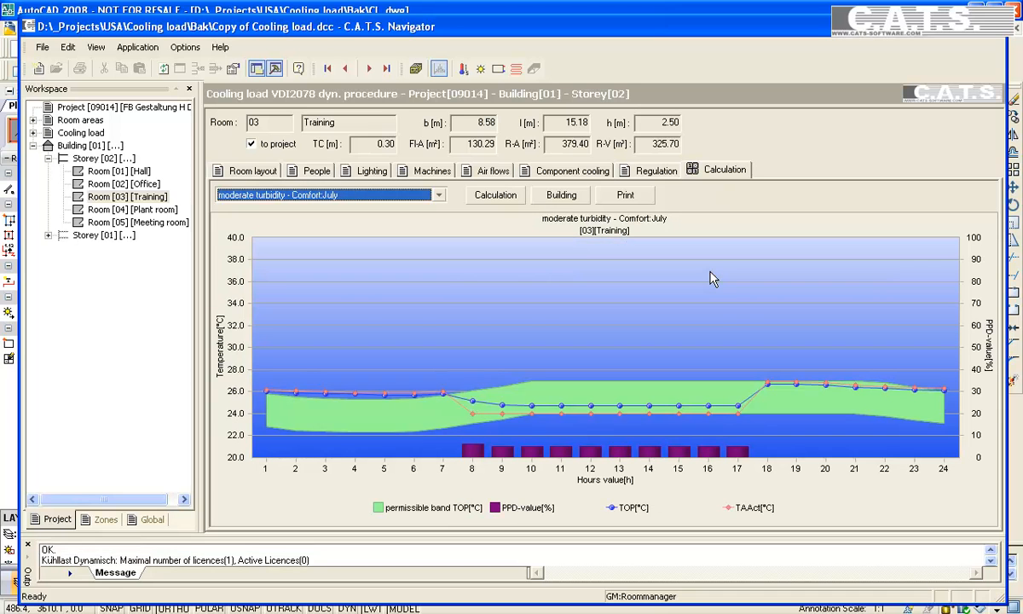
{"action": "mouse_move", "coordinate": [681, 302]}
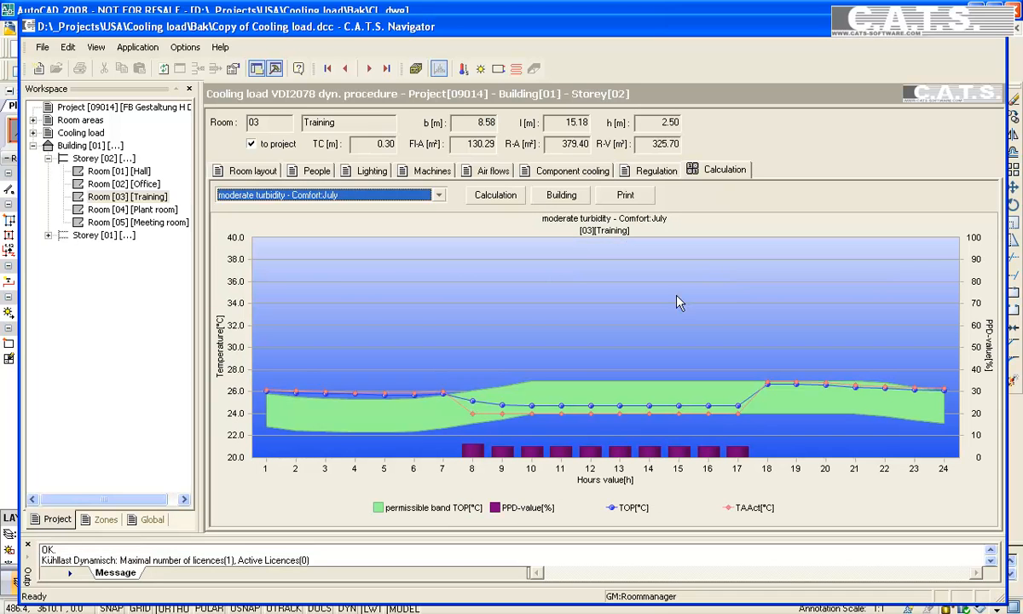
{"action": "mouse_move", "coordinate": [528, 451]}
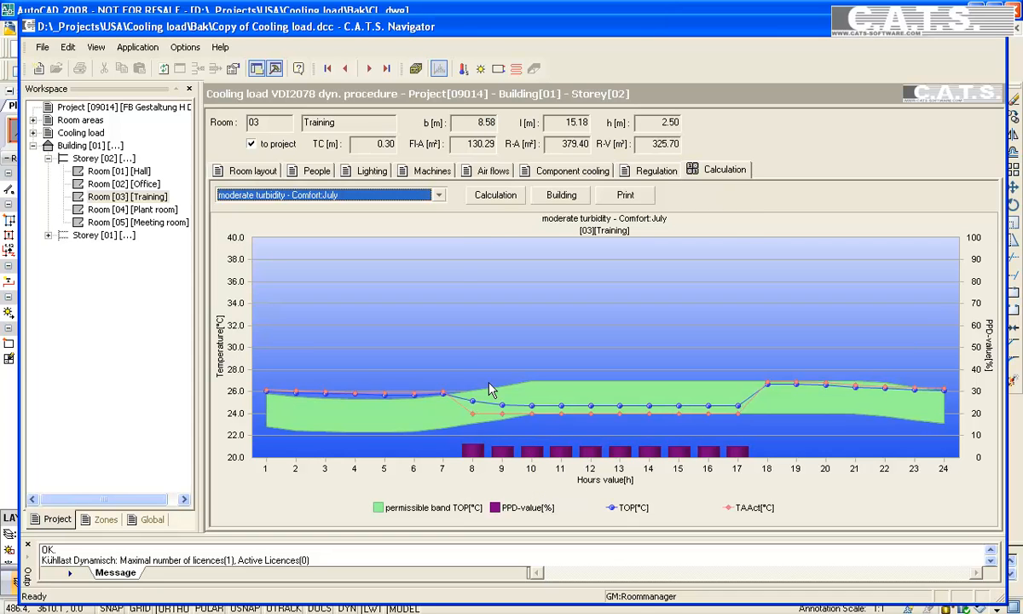
{"action": "mouse_move", "coordinate": [460, 230]}
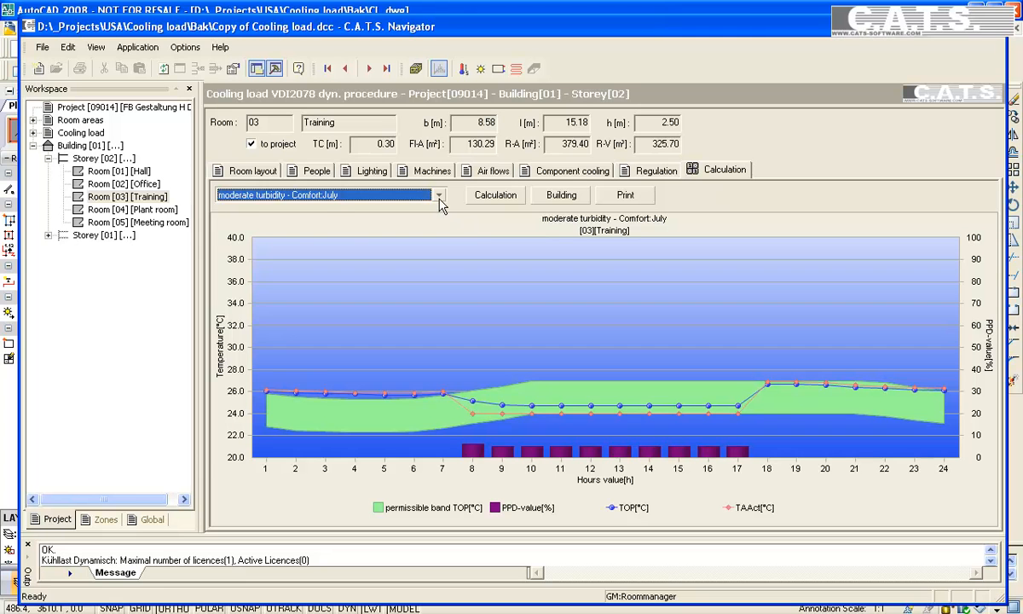
{"action": "left_click", "coordinate": [438, 195]}
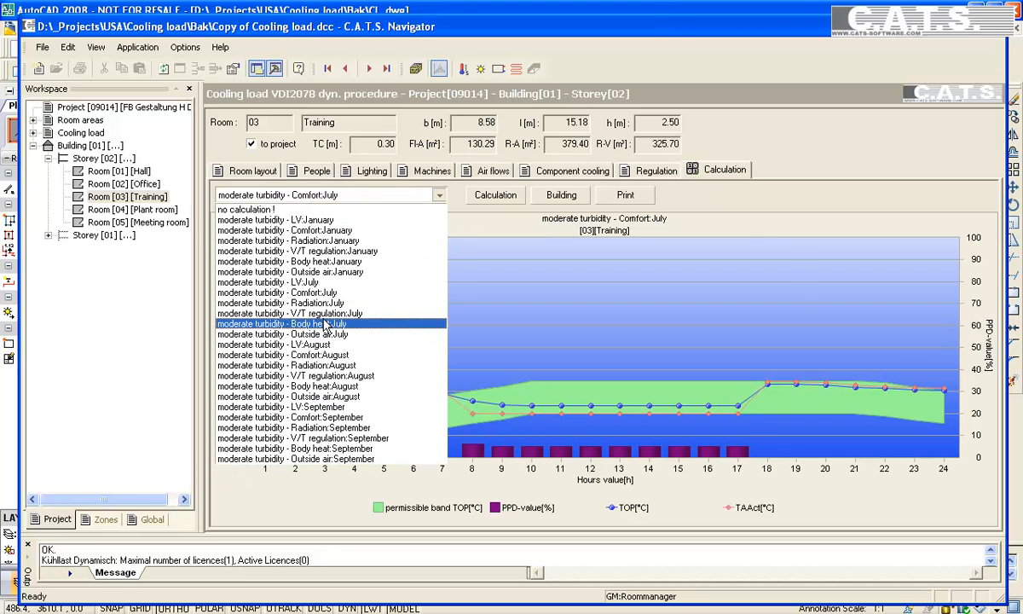
{"action": "left_click", "coordinate": [282, 323]}
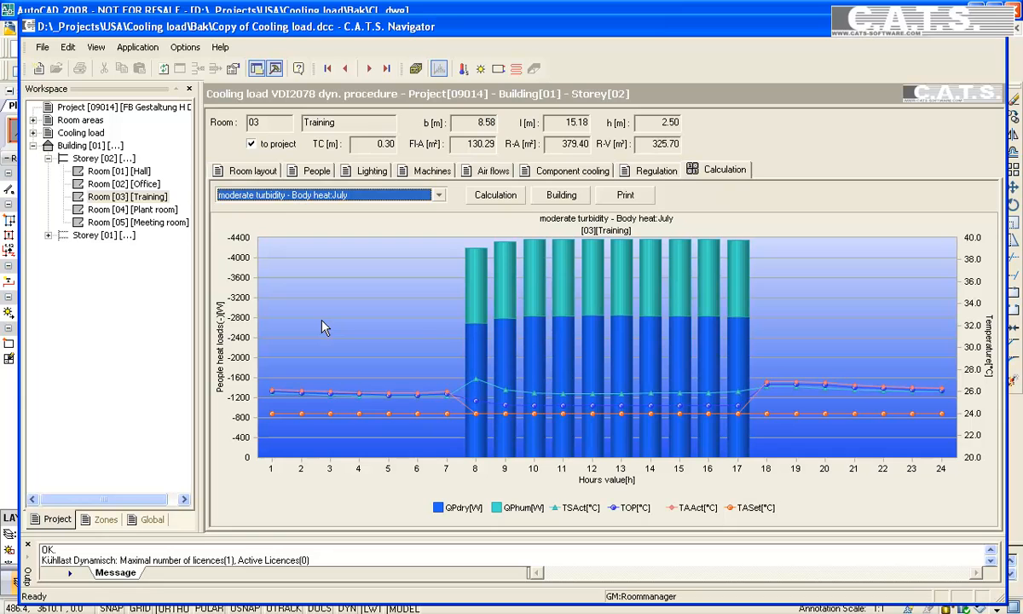
{"action": "mouse_move", "coordinate": [228, 437]}
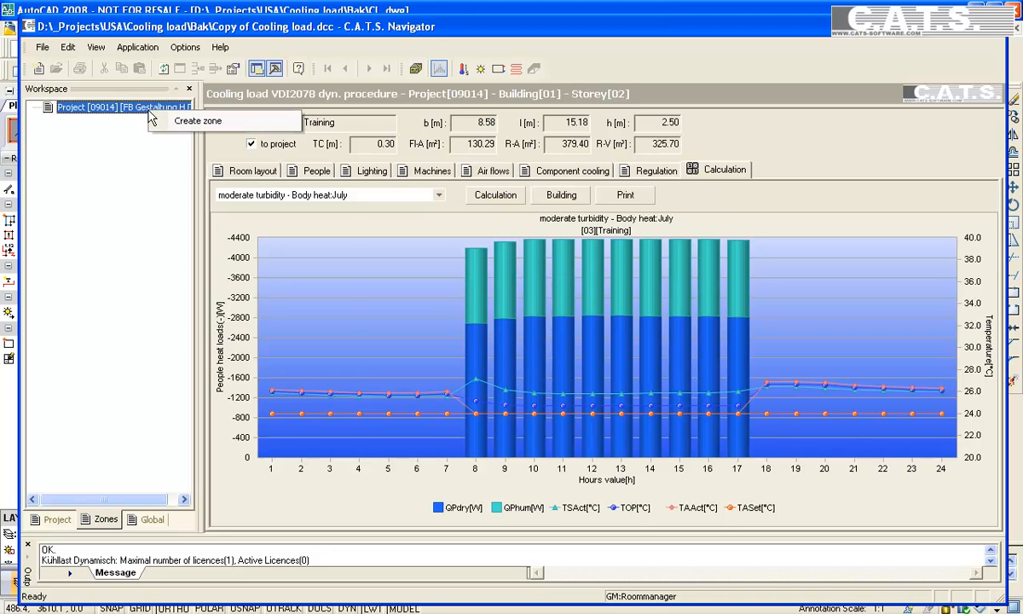
Create Zone 1 containing all five Storey 02 rooms
{"action": "left_click", "coordinate": [197, 120]}
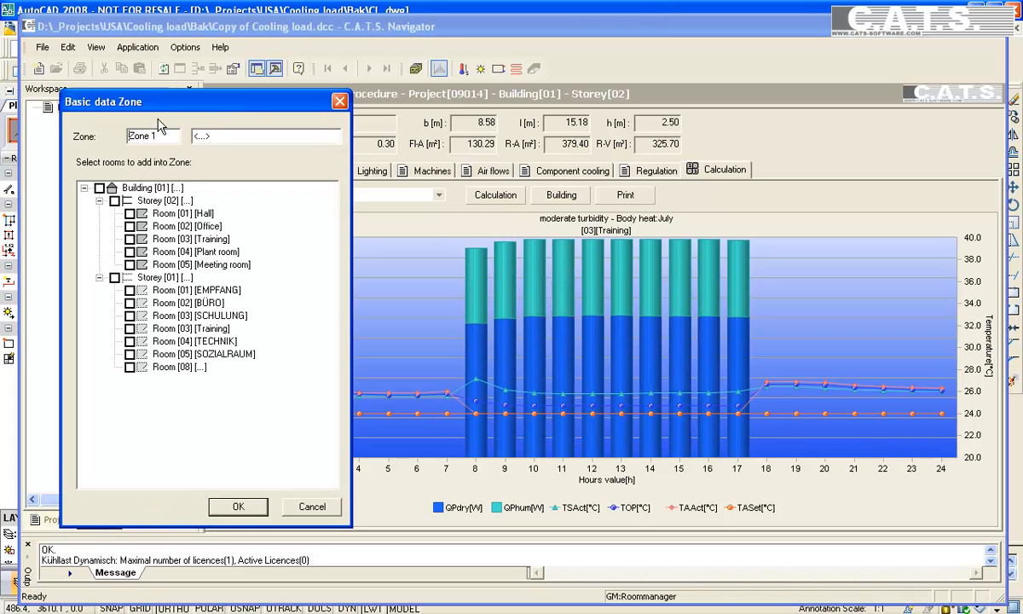
{"action": "left_click", "coordinate": [115, 201]}
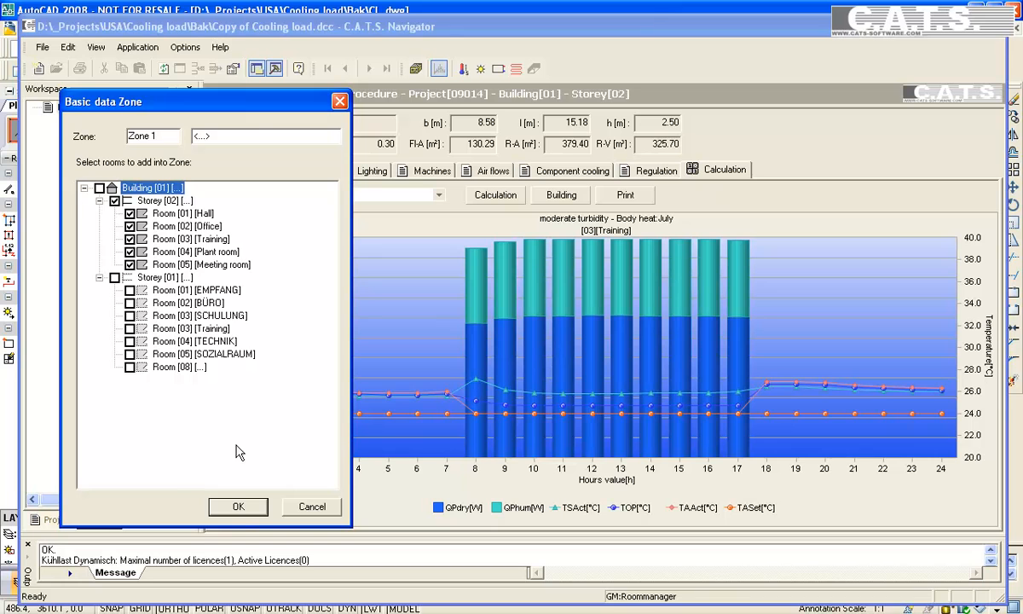
{"action": "left_click", "coordinate": [237, 505]}
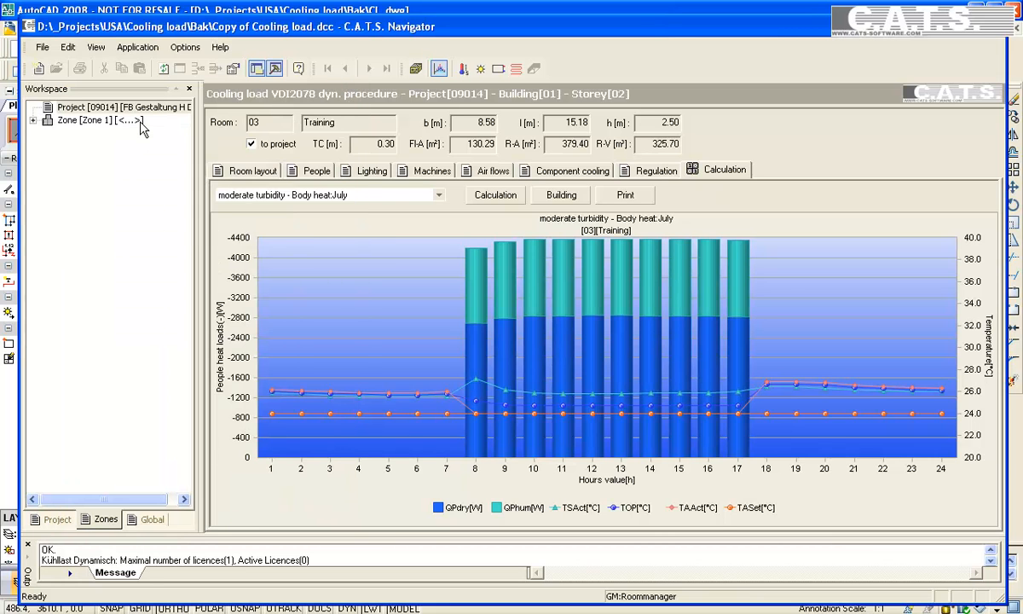
Show Zone 1's dynamic VDI 2078 July cooling load chart
{"action": "right_click", "coordinate": [93, 120]}
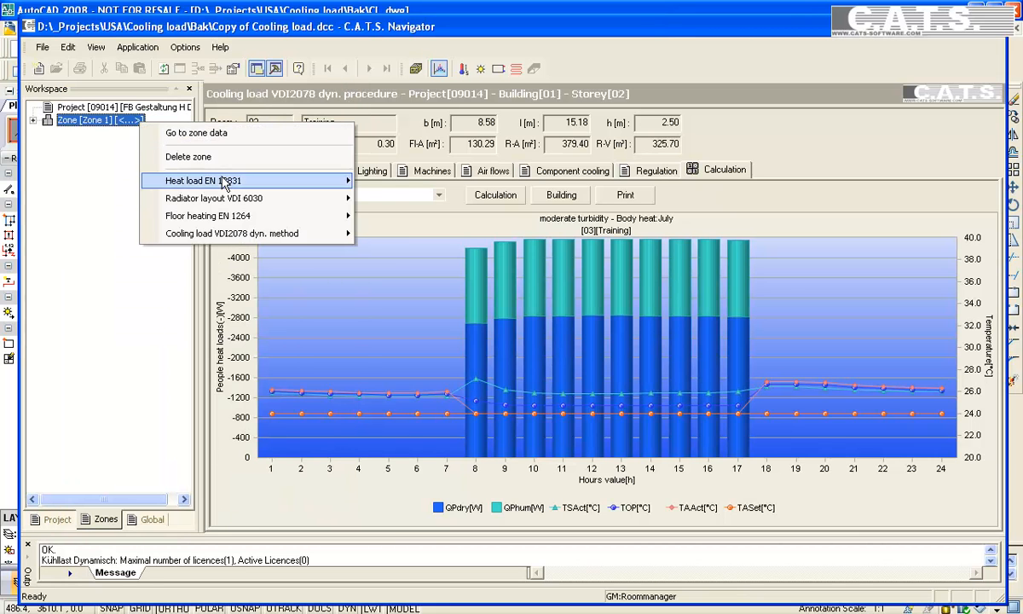
{"action": "mouse_move", "coordinate": [231, 233]}
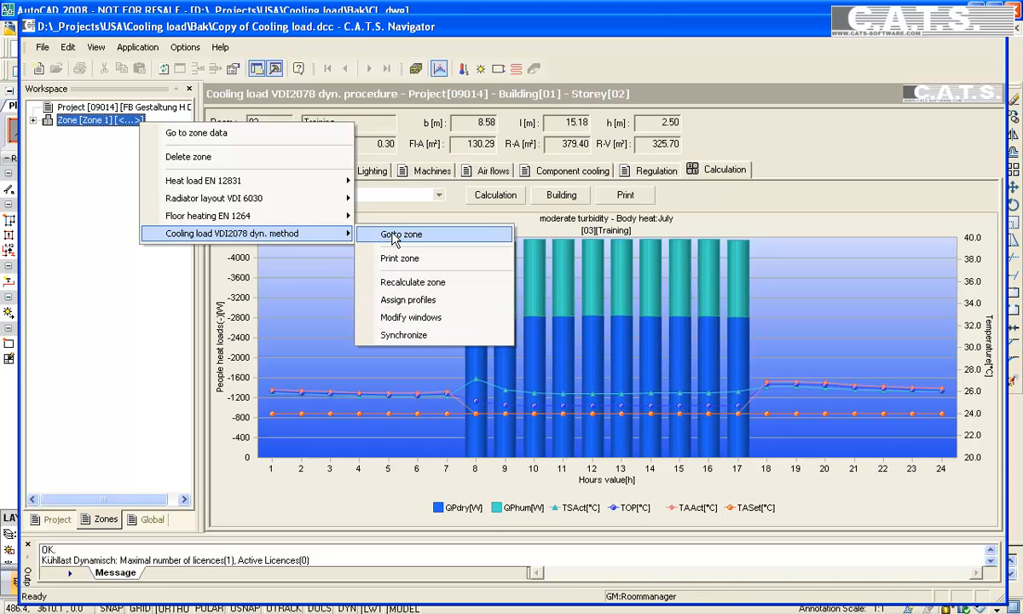
{"action": "left_click", "coordinate": [413, 281]}
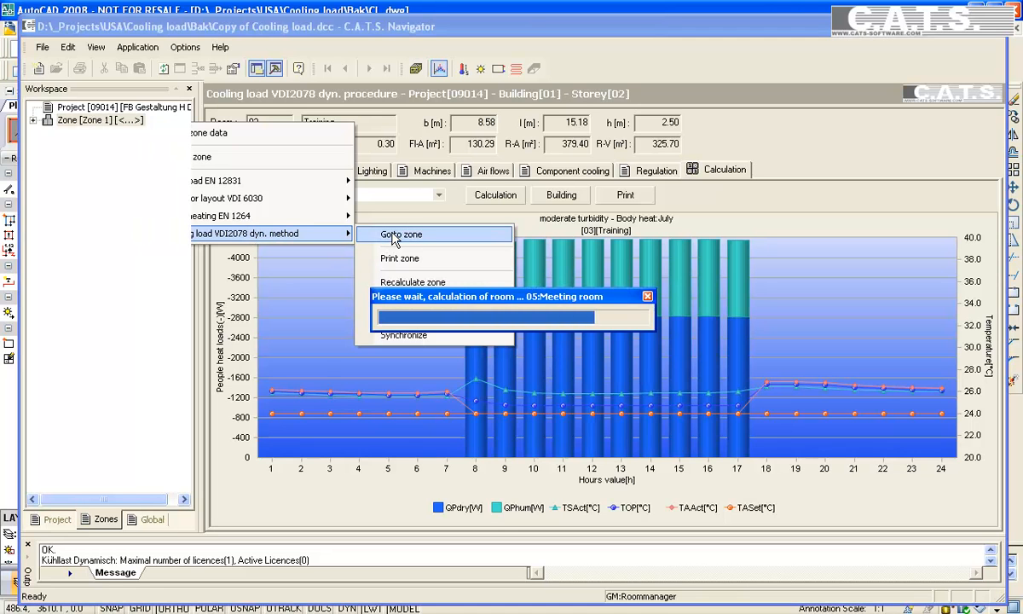
{"action": "left_click", "coordinate": [399, 233]}
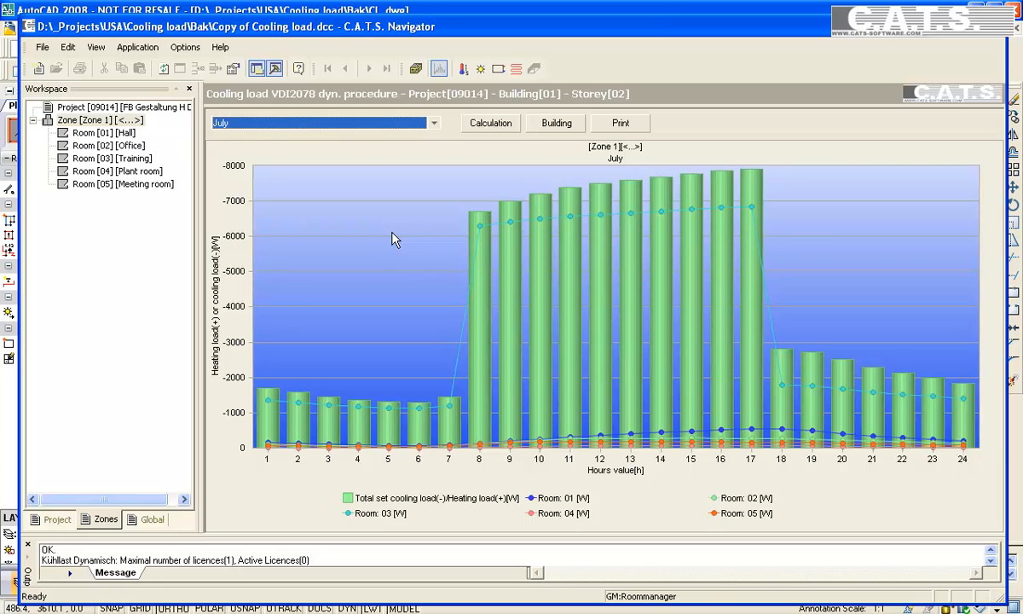